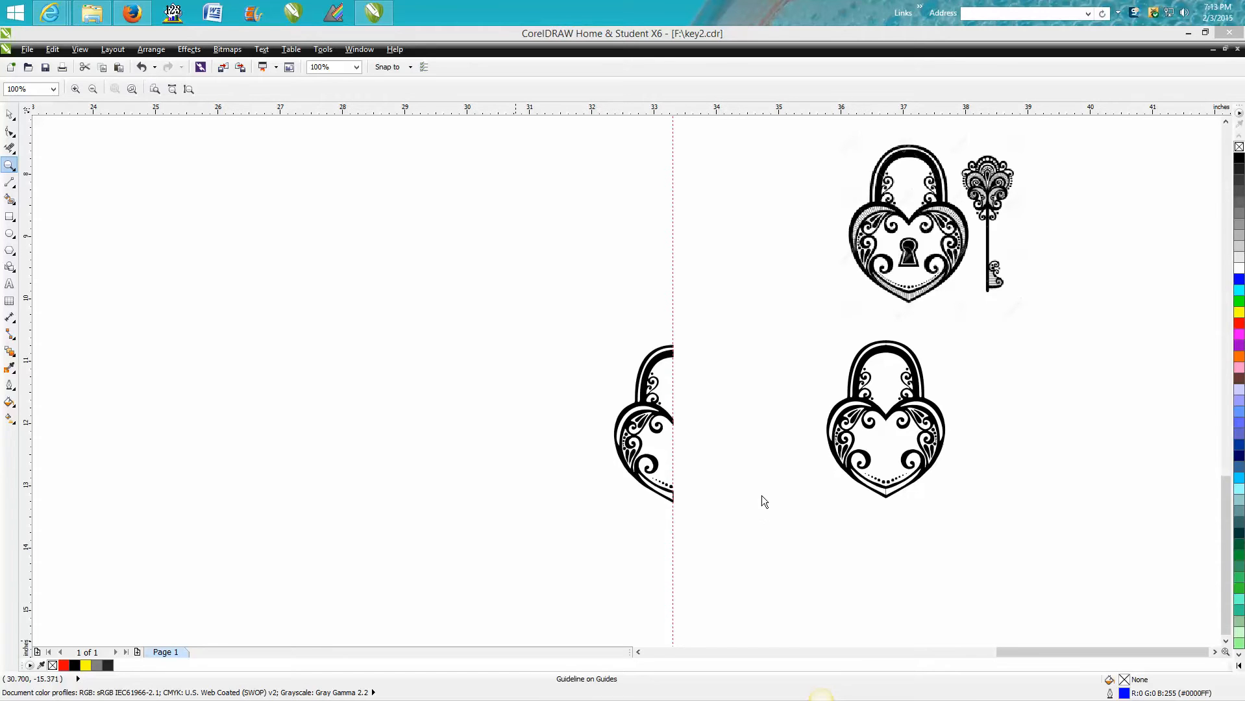
{"action": "mouse_move", "coordinate": [831, 412]}
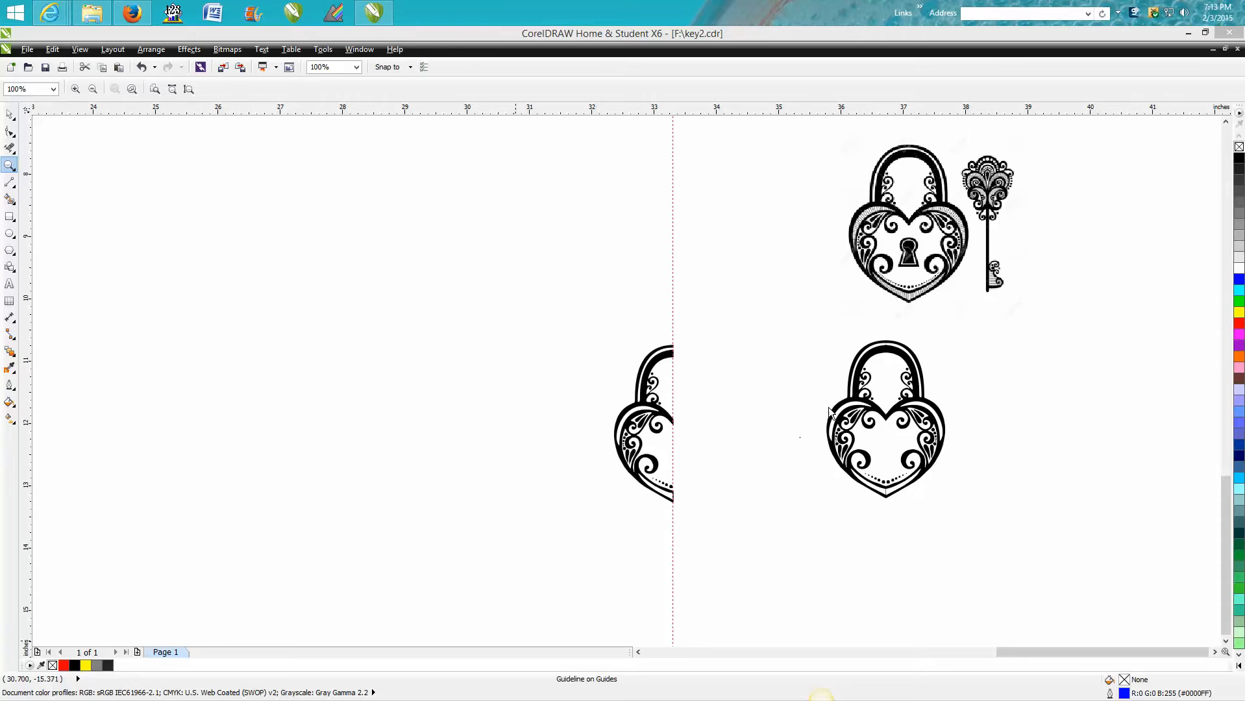
{"action": "mouse_move", "coordinate": [382, 388]}
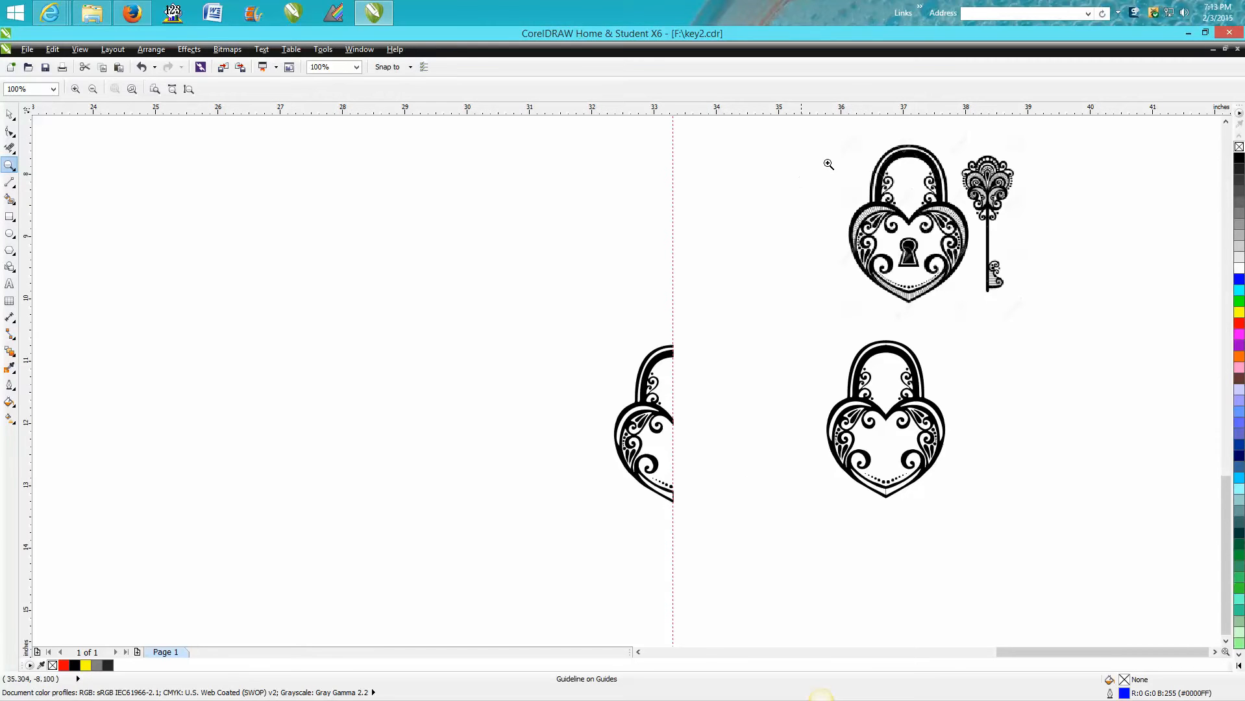
- Convert the selected lock-and-key picture to a Black and White (1-bit) 300 dpi bitmap via Bitmaps > Convert to Bitmap
{"action": "left_click_drag", "start_coordinate": [830, 165], "coordinate": [1050, 312]}
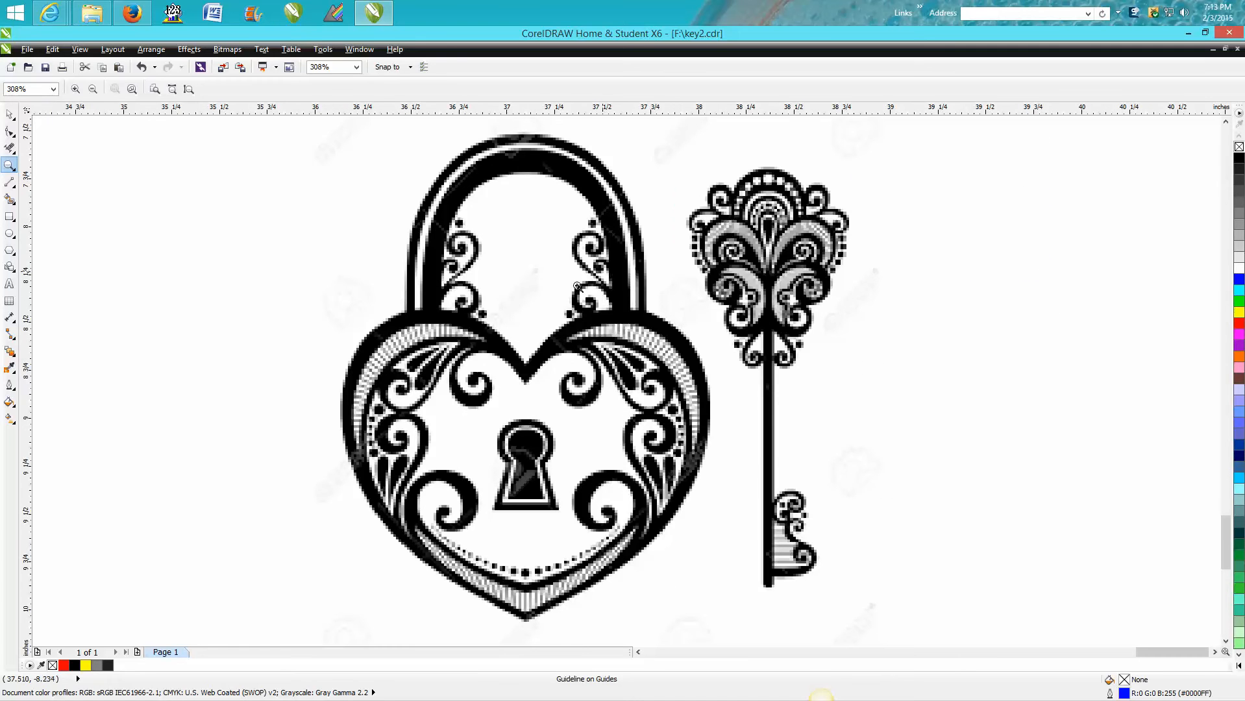
{"action": "mouse_move", "coordinate": [630, 383]}
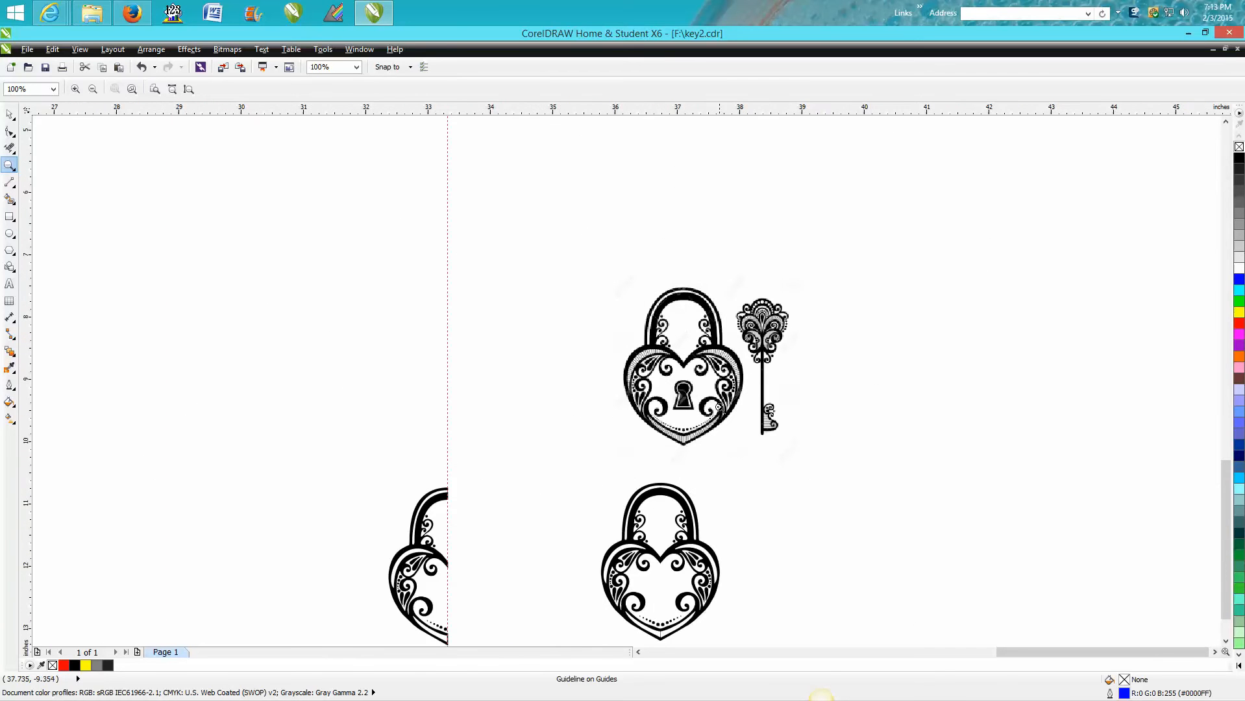
{"action": "mouse_move", "coordinate": [720, 408]}
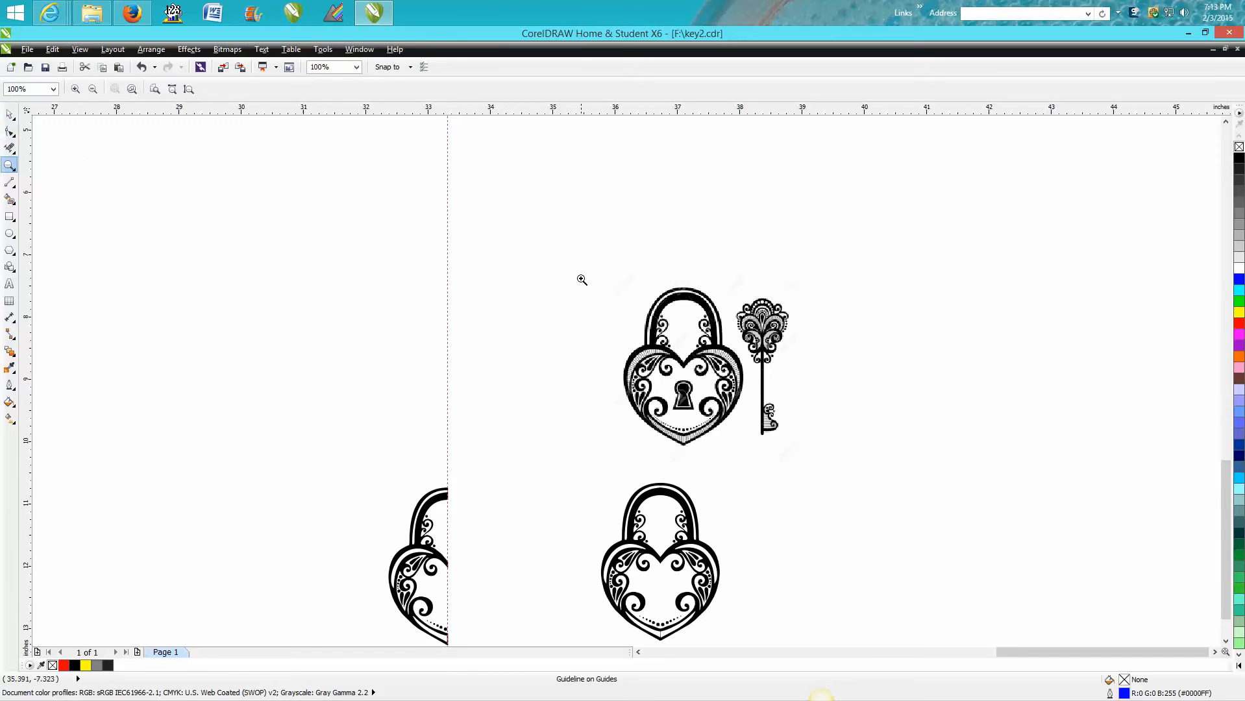
{"action": "left_click", "coordinate": [581, 279]}
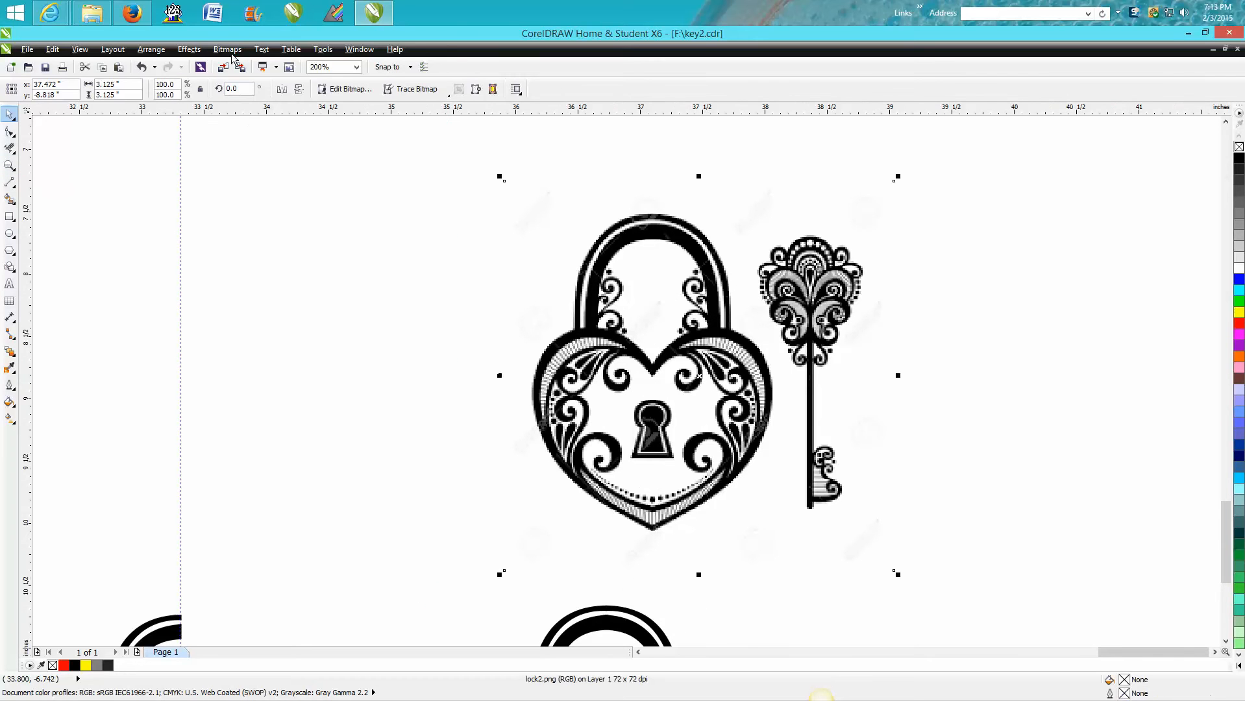
{"action": "left_click", "coordinate": [227, 49]}
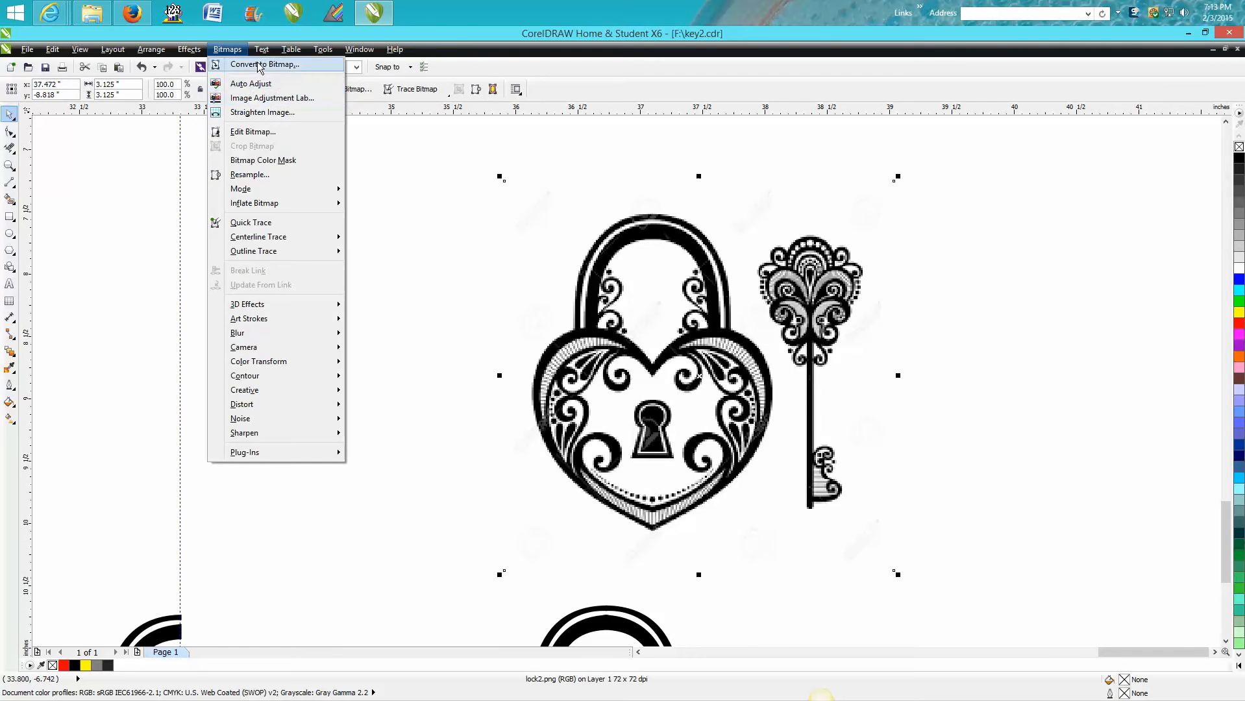
{"action": "left_click", "coordinate": [265, 64]}
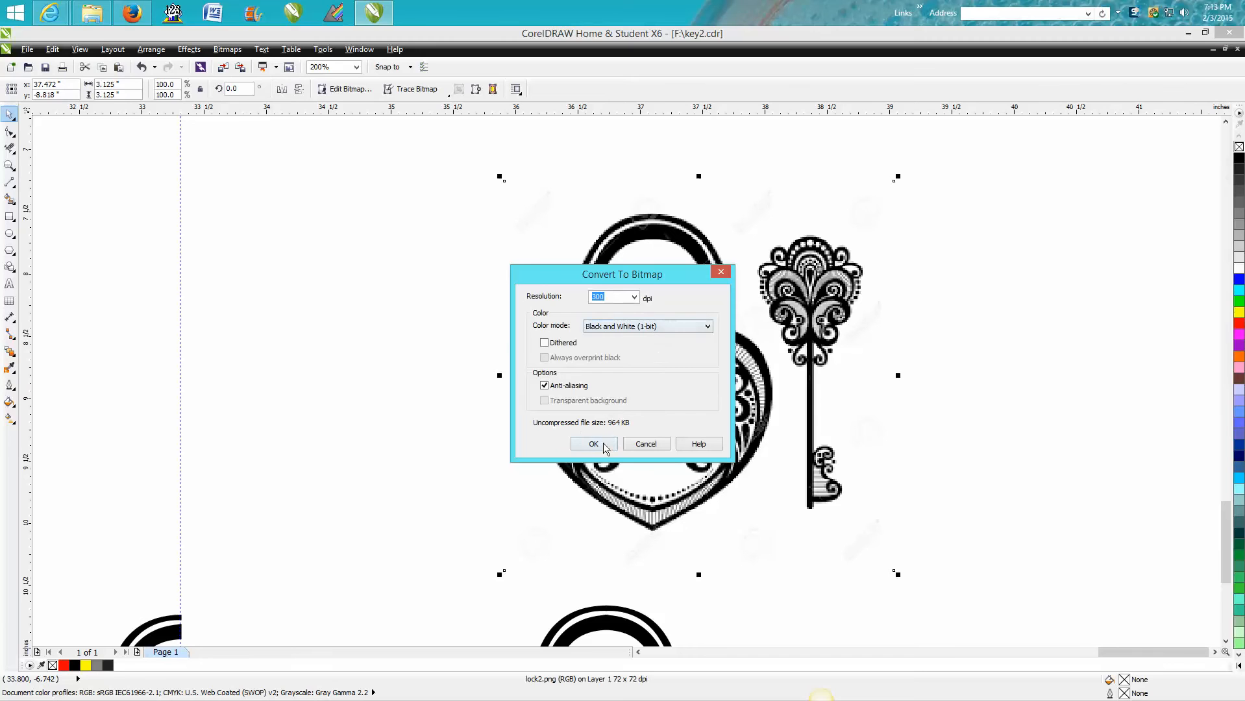
{"action": "left_click", "coordinate": [593, 444]}
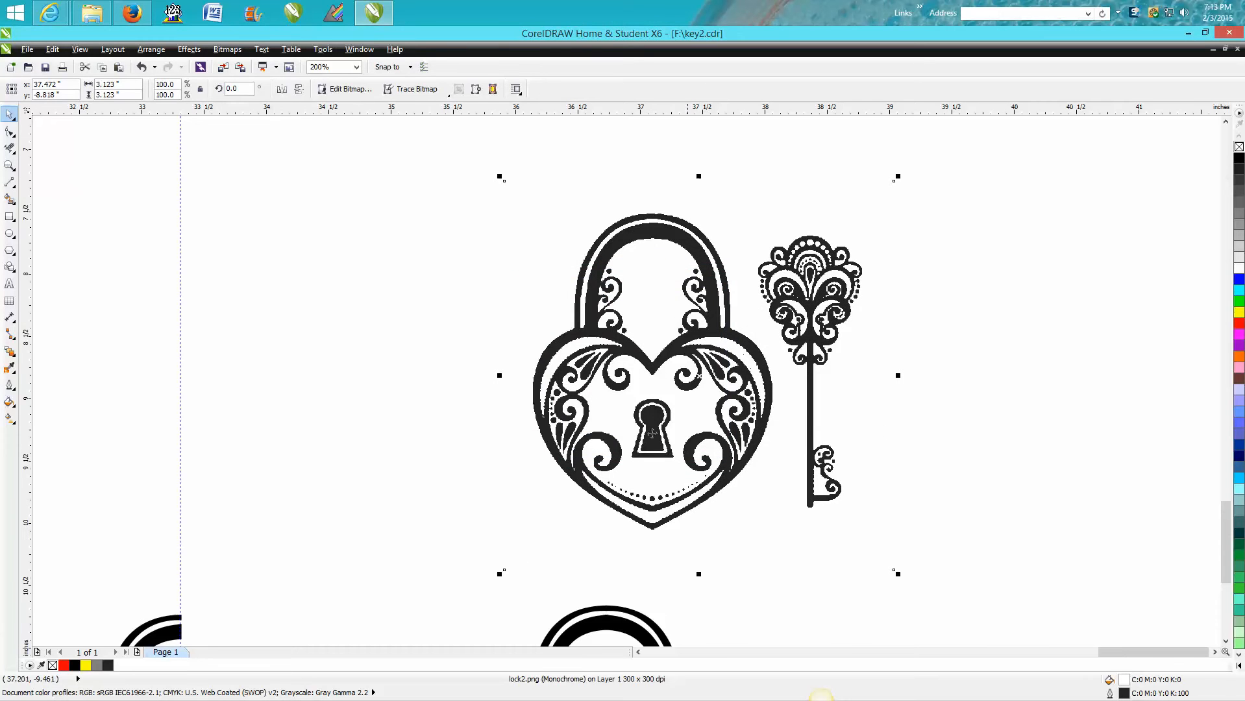
{"action": "mouse_move", "coordinate": [705, 443]}
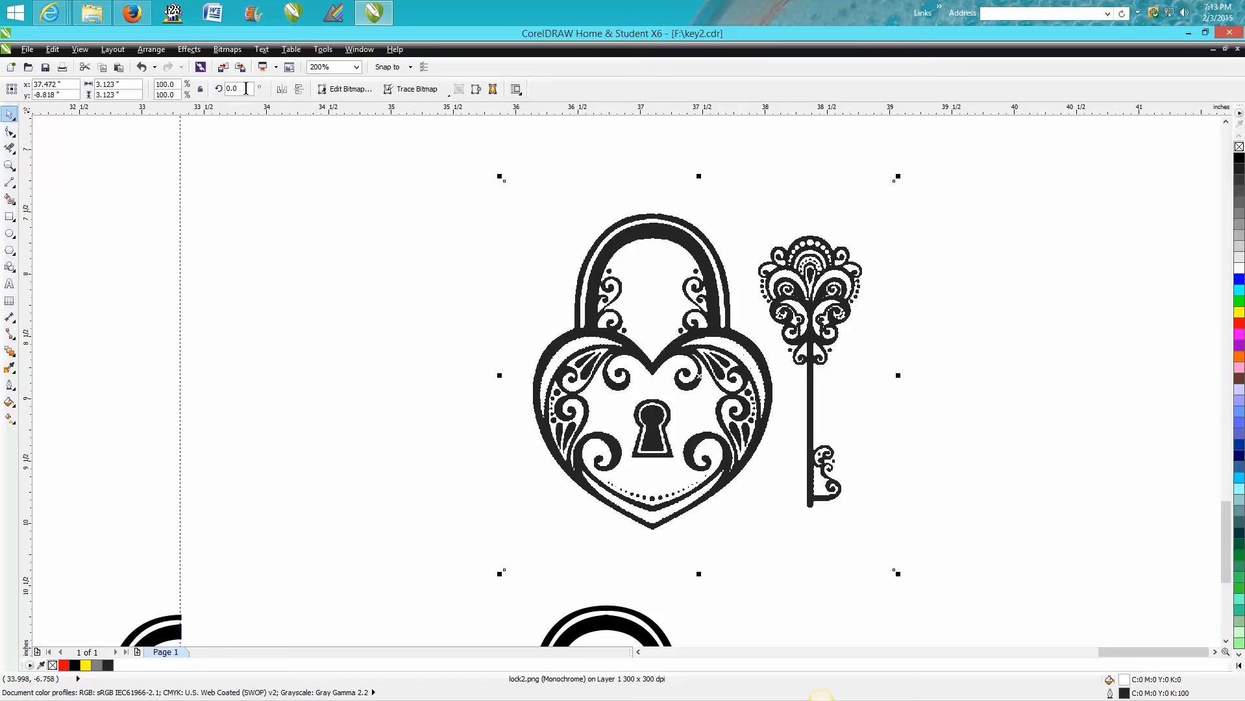
- Outline-trace the picture as Clipart and accept the PowerTRACE result, a 122-object vector group
{"action": "left_click", "coordinate": [227, 50]}
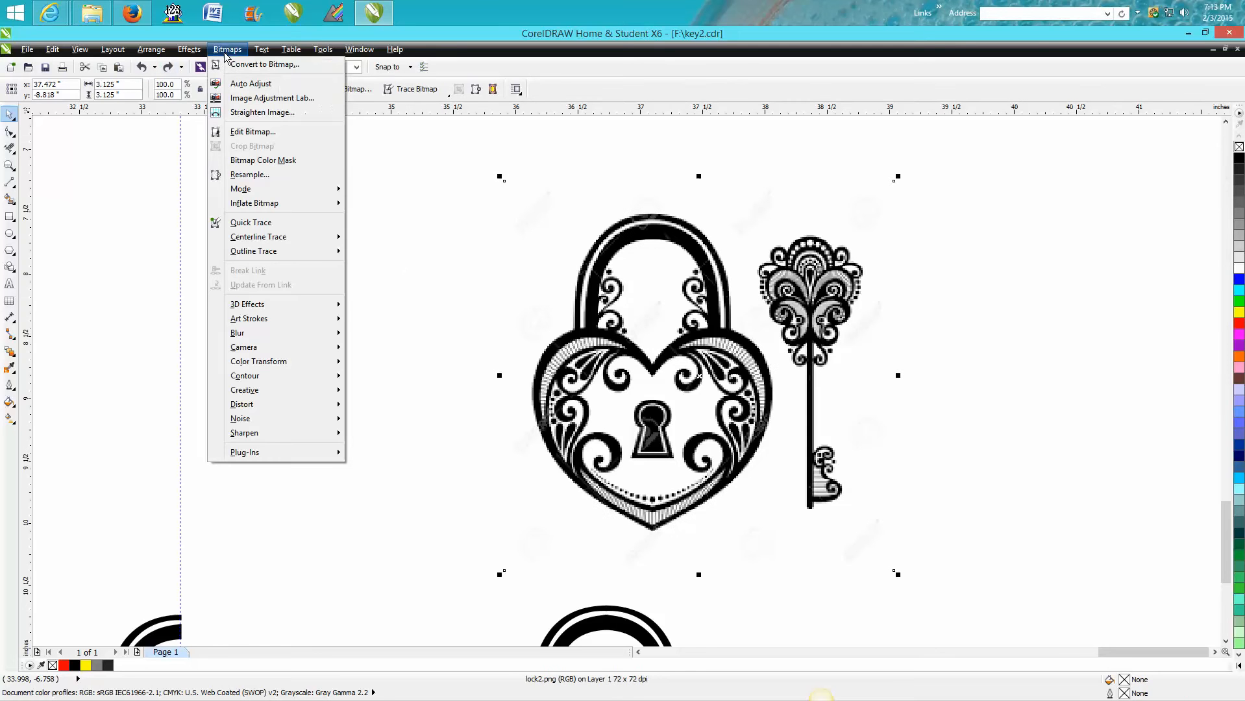
{"action": "mouse_move", "coordinate": [253, 250]}
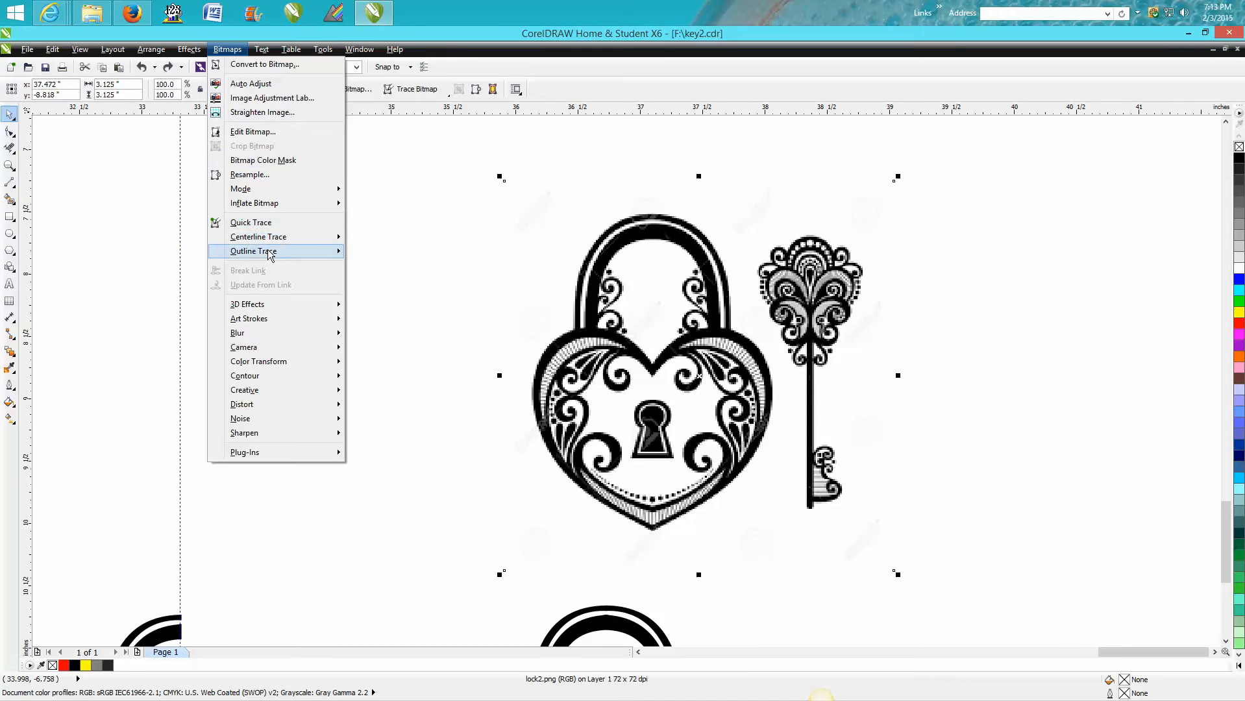
{"action": "left_click", "coordinate": [251, 250]}
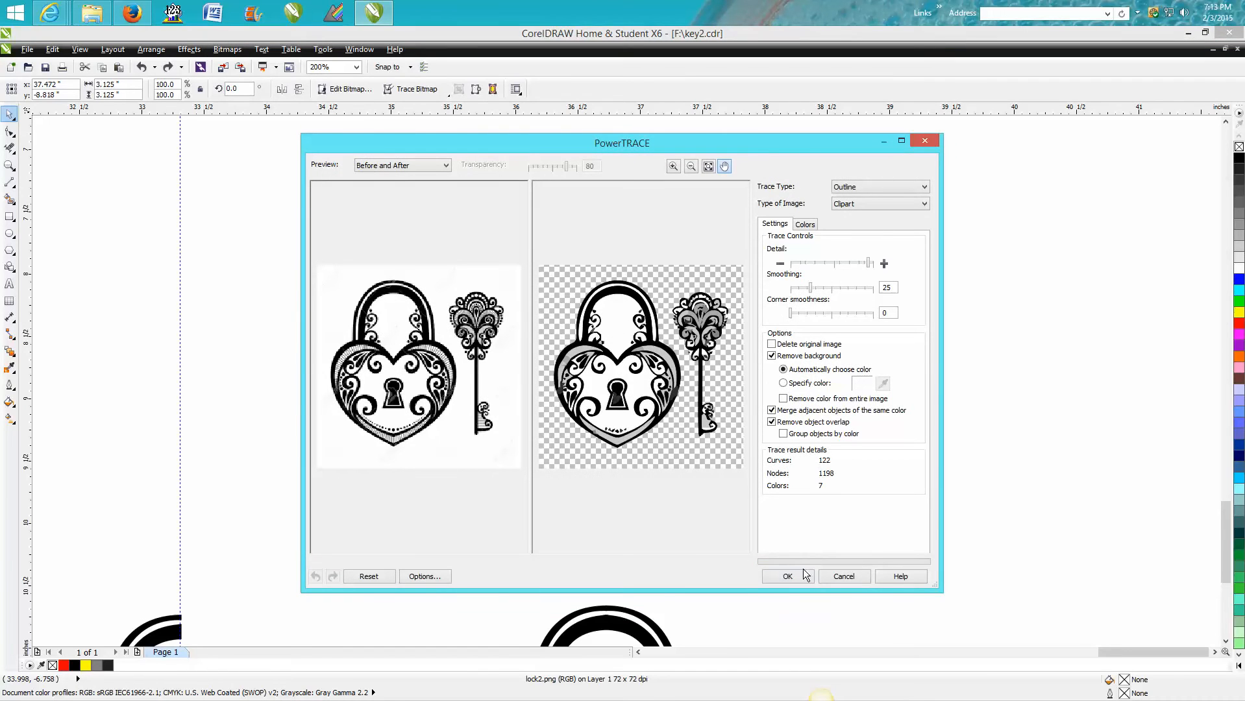
{"action": "left_click", "coordinate": [787, 575]}
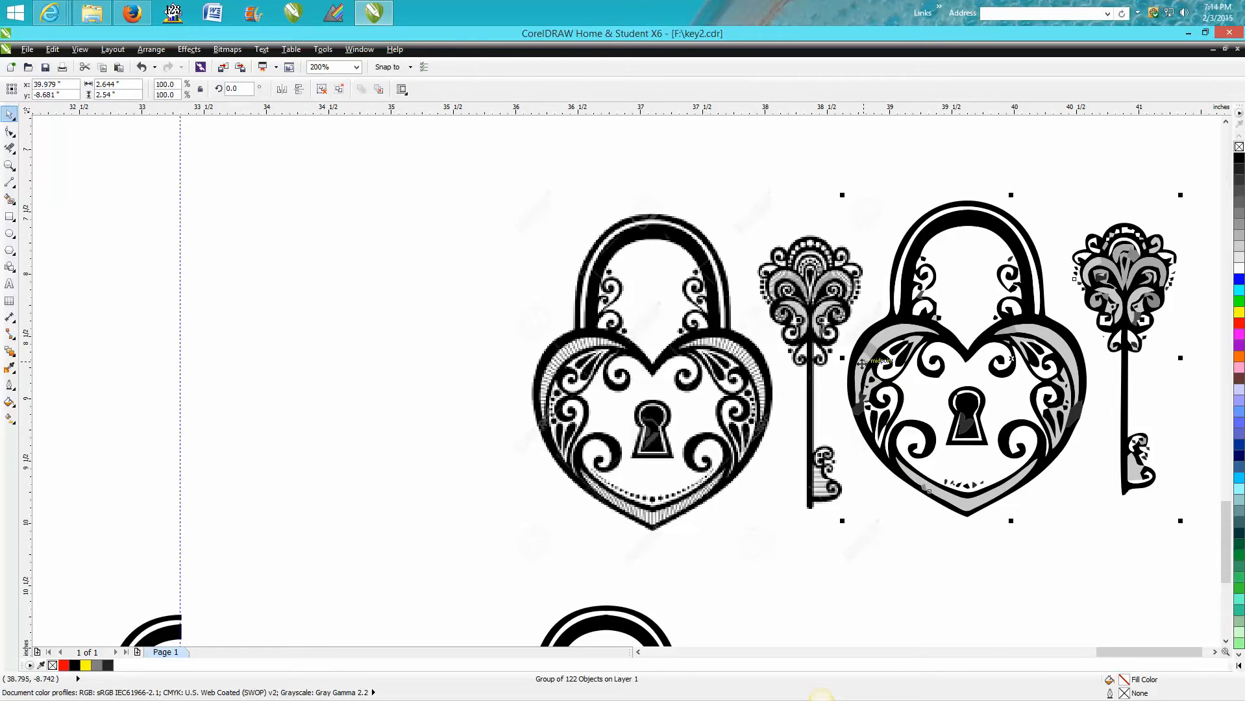
- Undo the traced 122-object copy, then zoom the view onto the heart locks below
{"action": "left_click", "coordinate": [142, 66]}
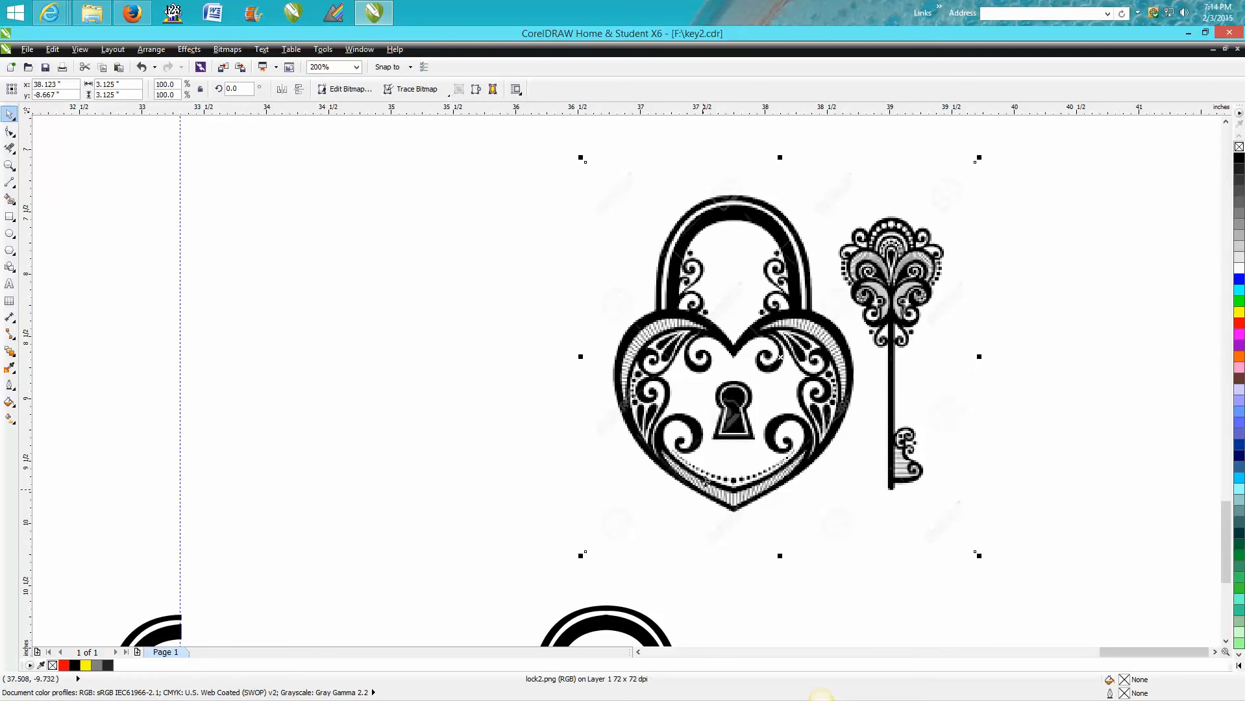
{"action": "left_click", "coordinate": [10, 165]}
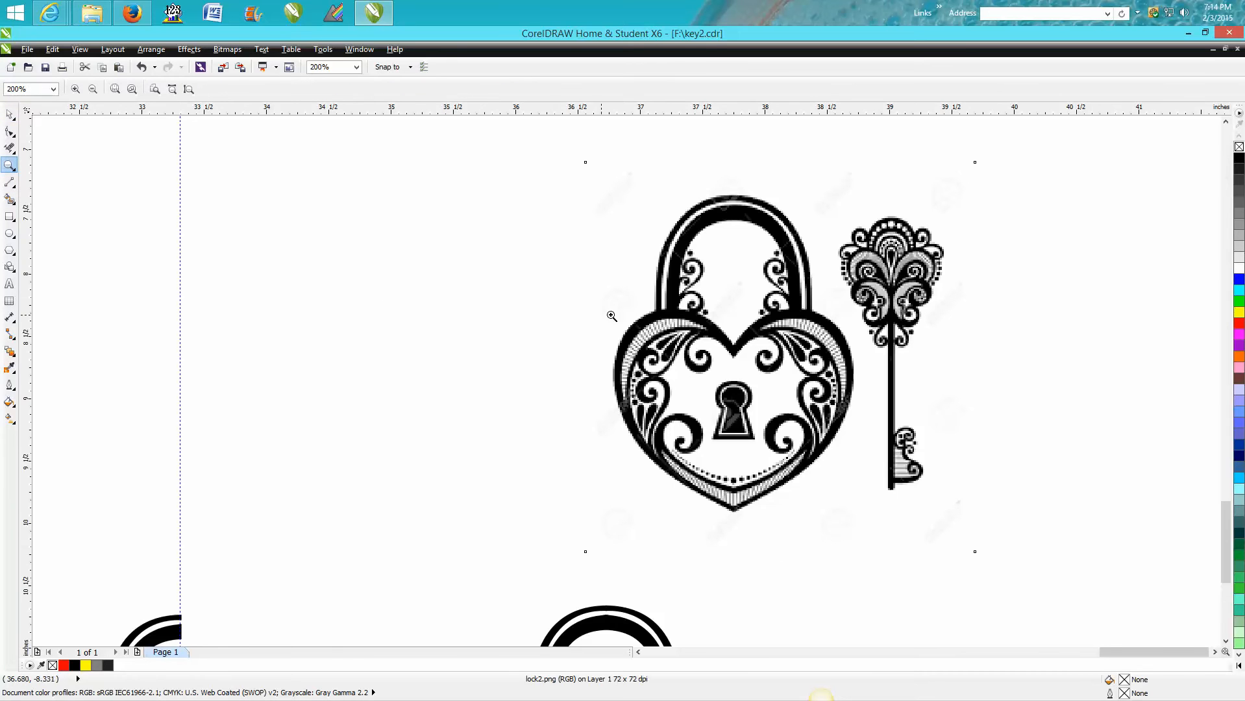
{"action": "left_click", "coordinate": [612, 316]}
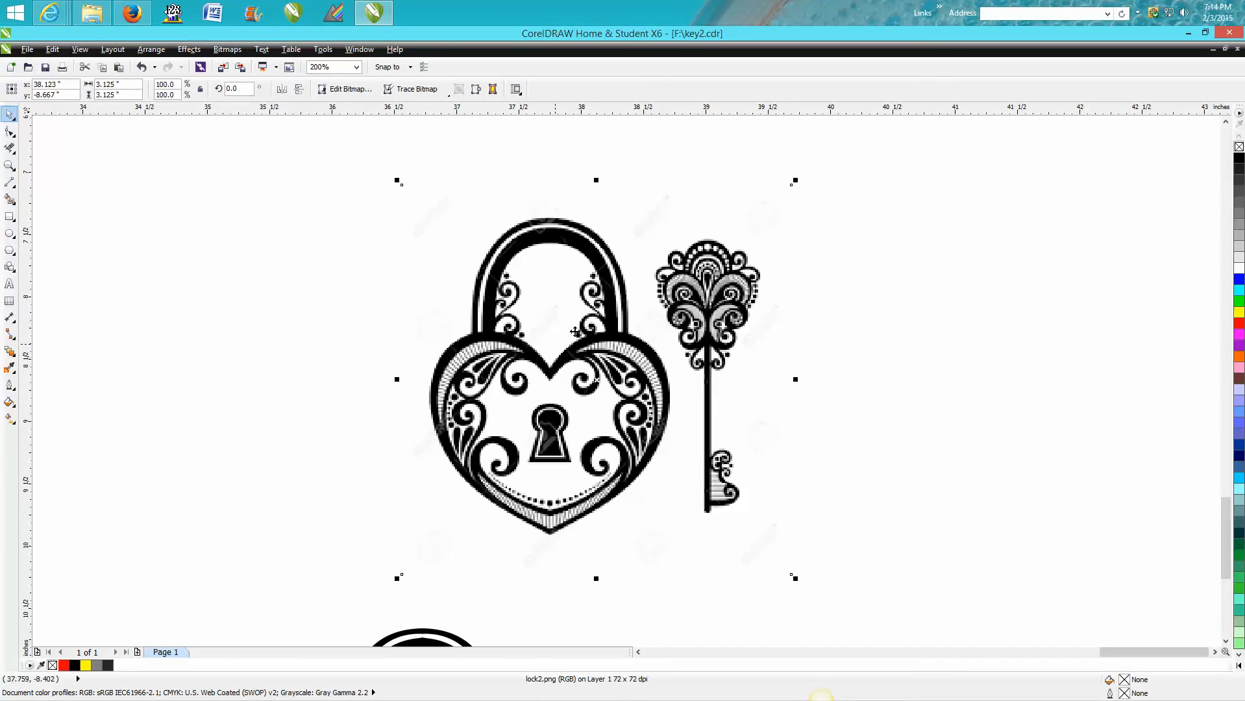
{"action": "left_click", "coordinate": [319, 67]}
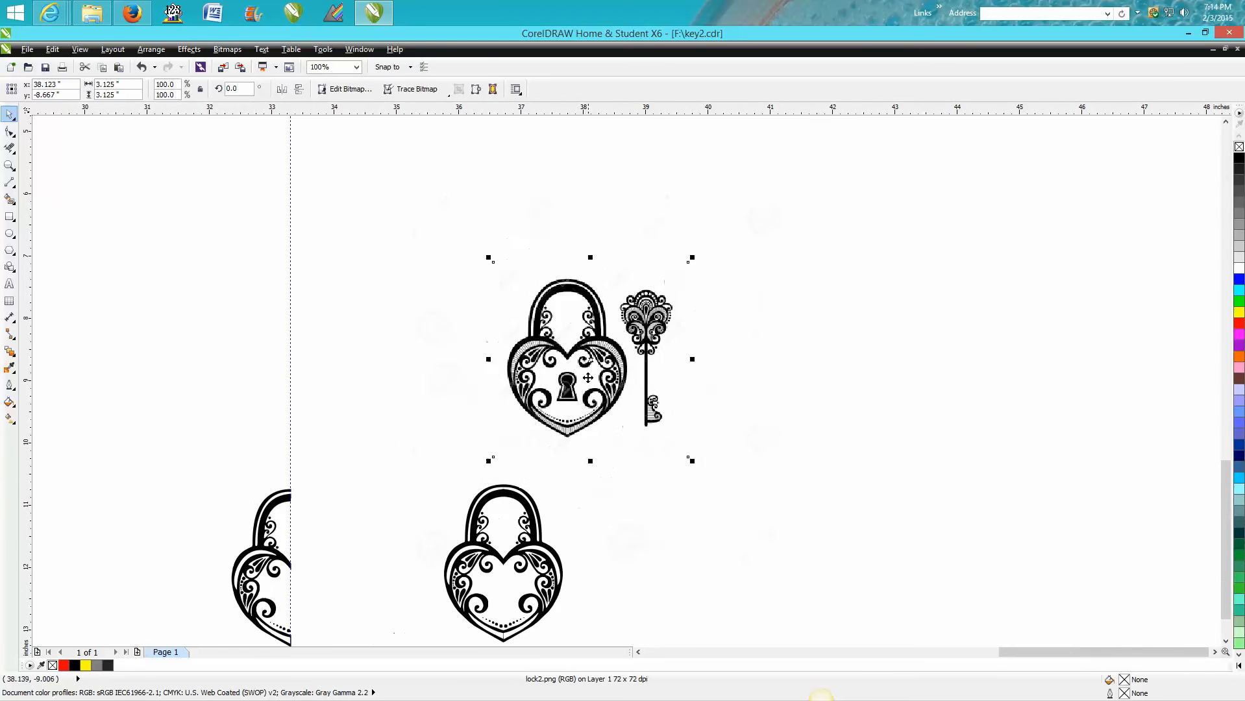
{"action": "left_click_drag", "start_coordinate": [590, 359], "coordinate": [719, 356]}
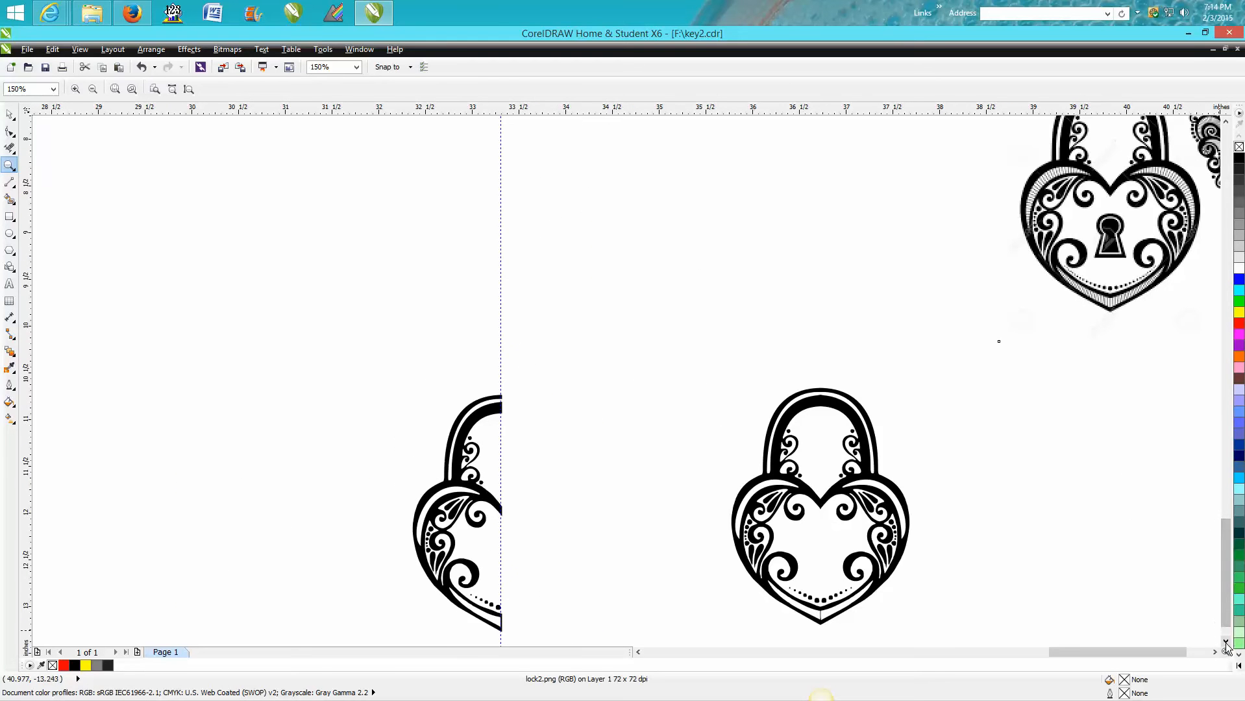
{"action": "scroll", "scroll_direction": "down", "scroll_amount": 3}
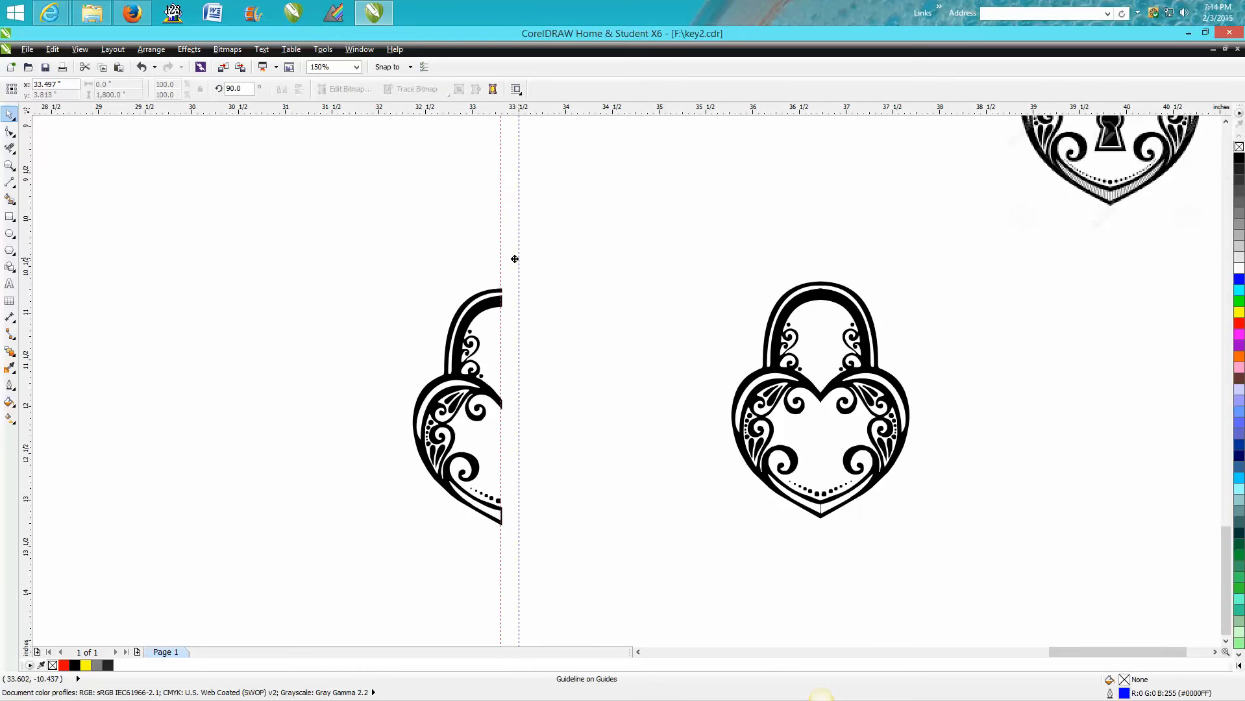
{"action": "left_click_drag", "start_coordinate": [516, 257], "coordinate": [506, 257]}
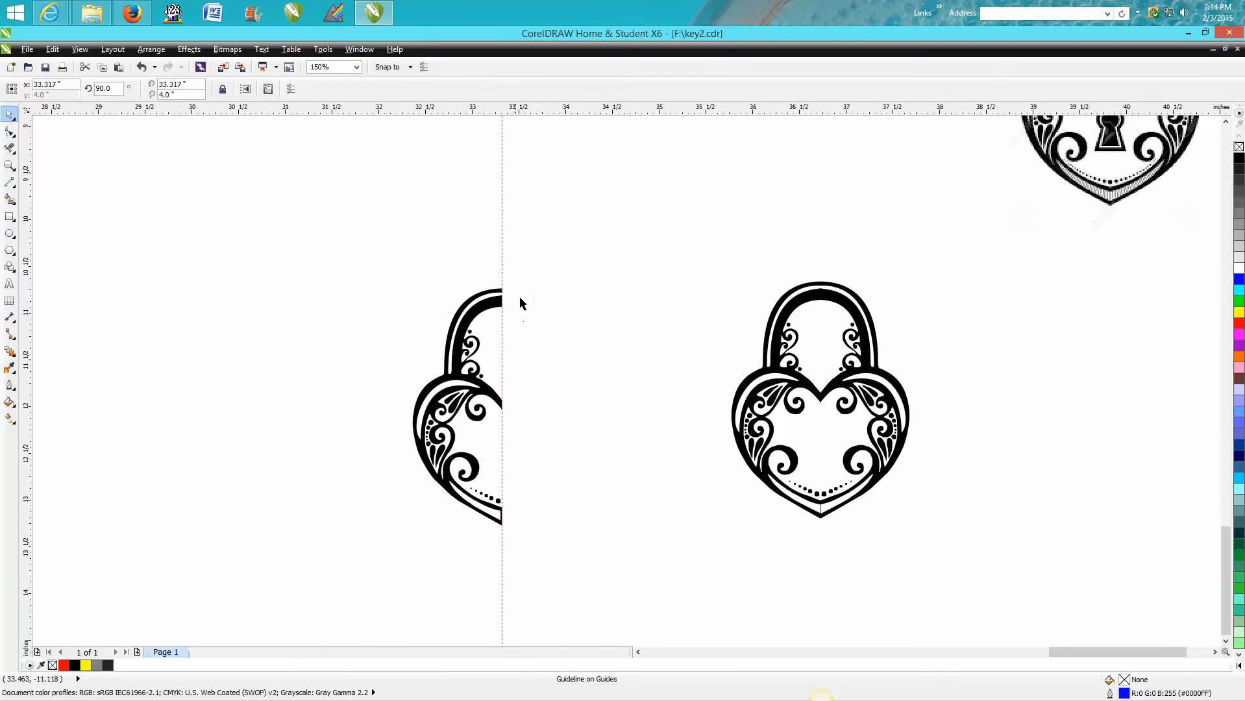
{"action": "mouse_move", "coordinate": [74, 250]}
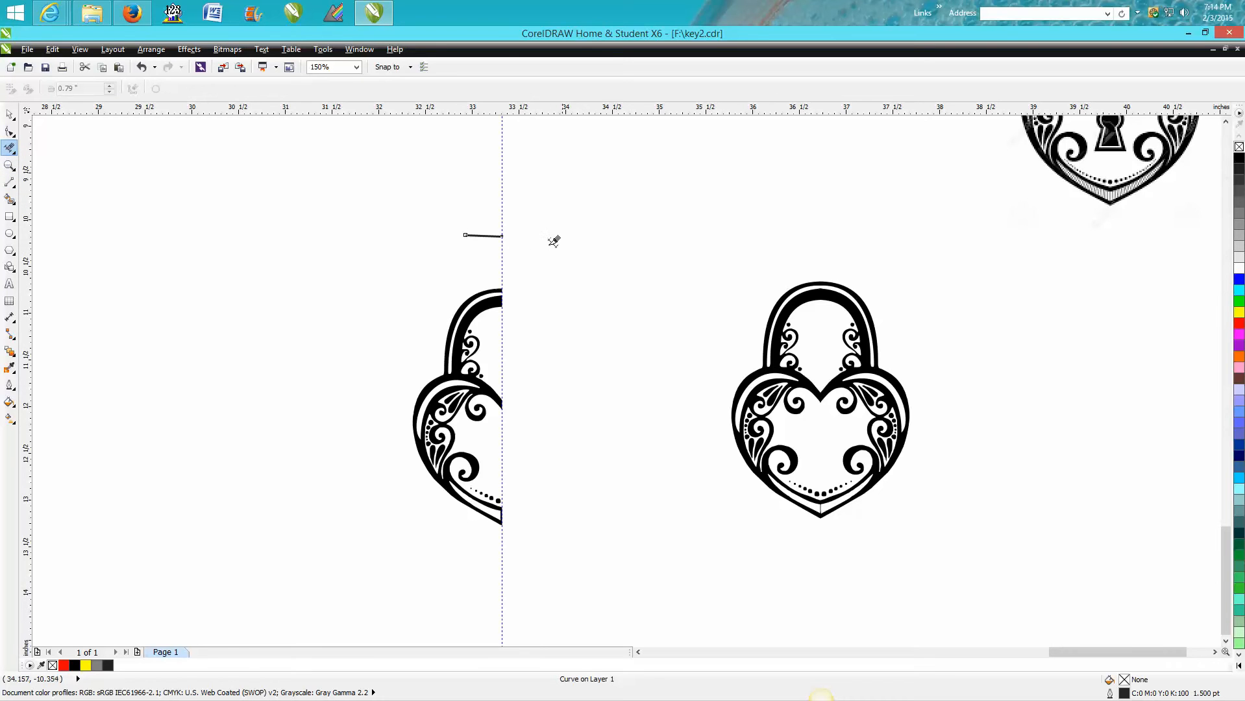
{"action": "mouse_move", "coordinate": [475, 230]}
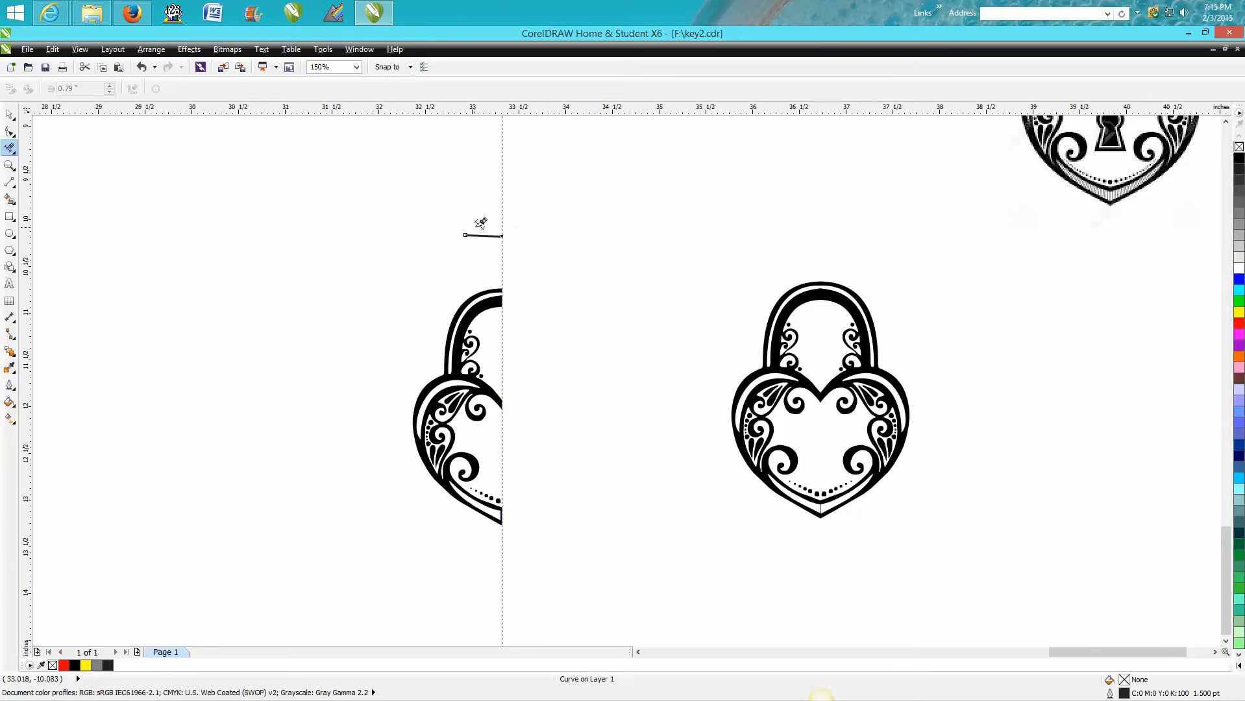
{"action": "mouse_move", "coordinate": [101, 228]}
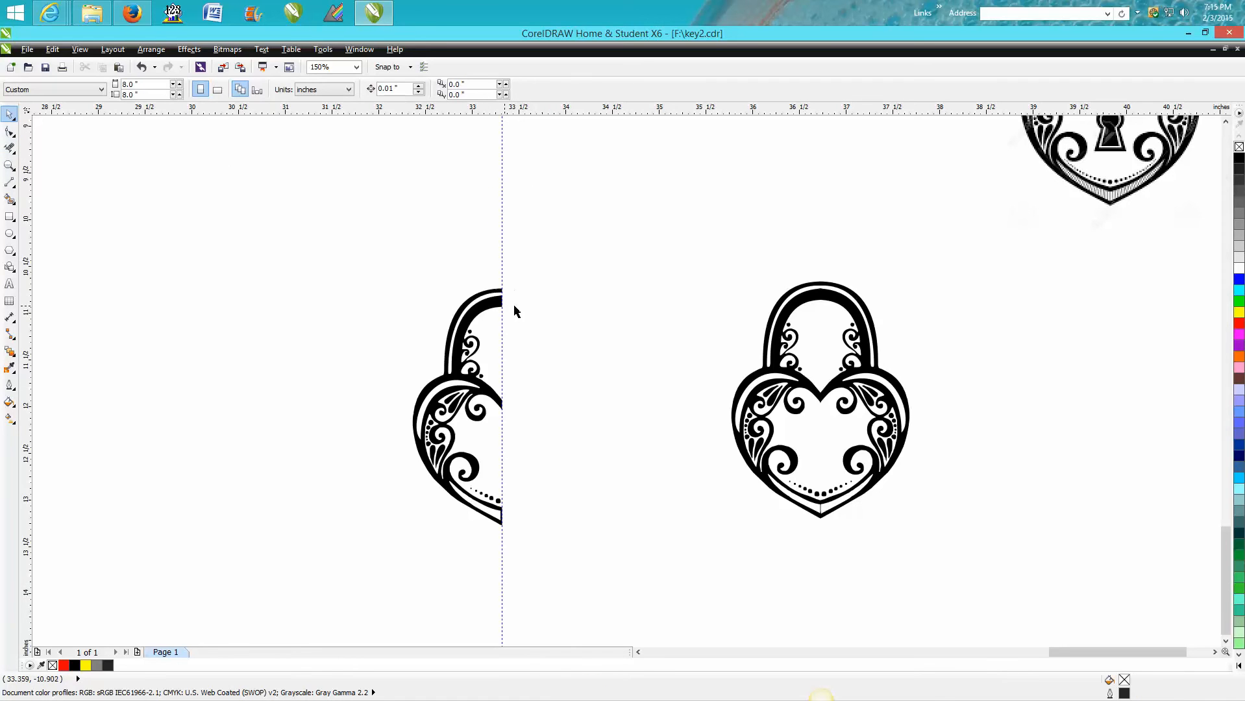
- Magnify the red-outlined half lock's swirls with the Zoom tool, then return to the Pick tool
{"action": "left_click", "coordinate": [10, 165]}
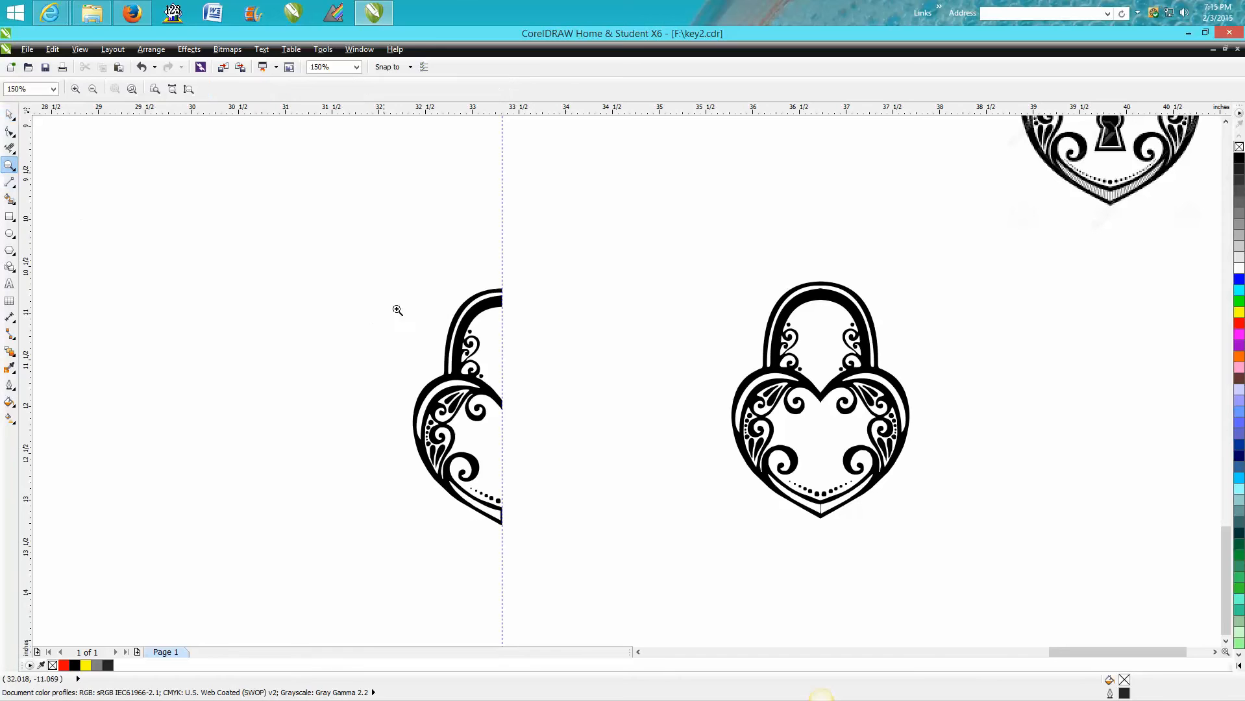
{"action": "left_click", "coordinate": [397, 310]}
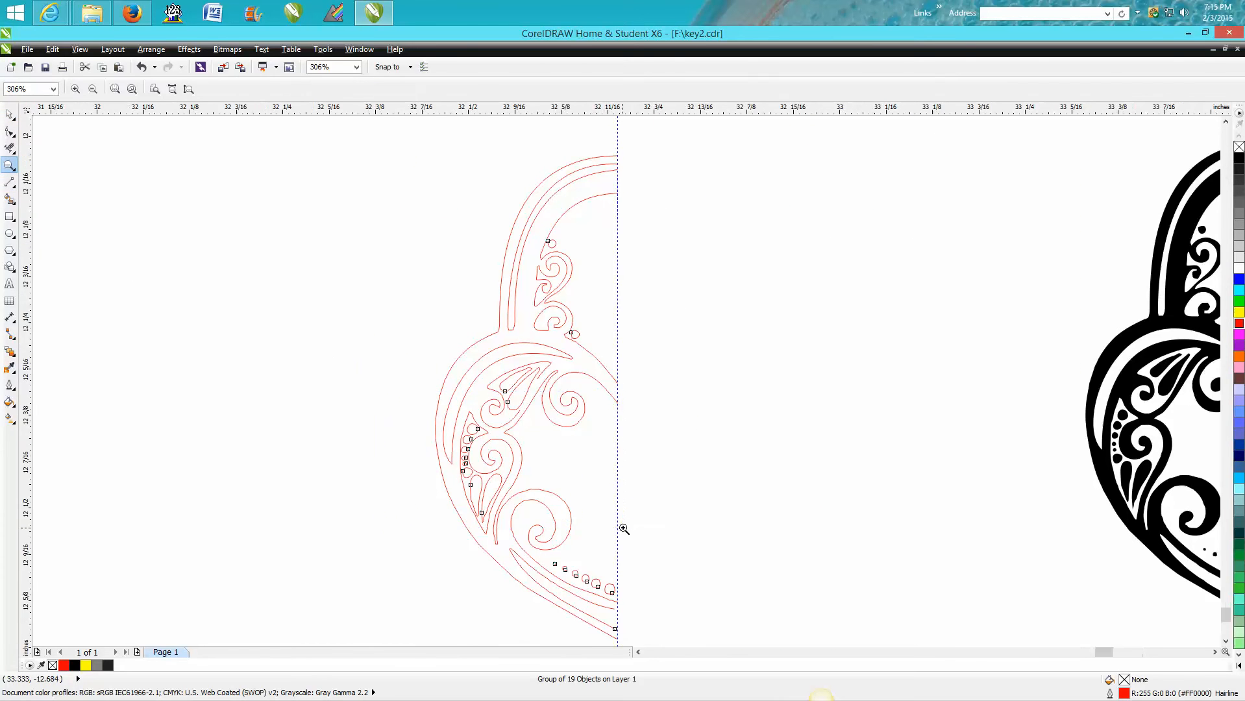
{"action": "left_click", "coordinate": [623, 529]}
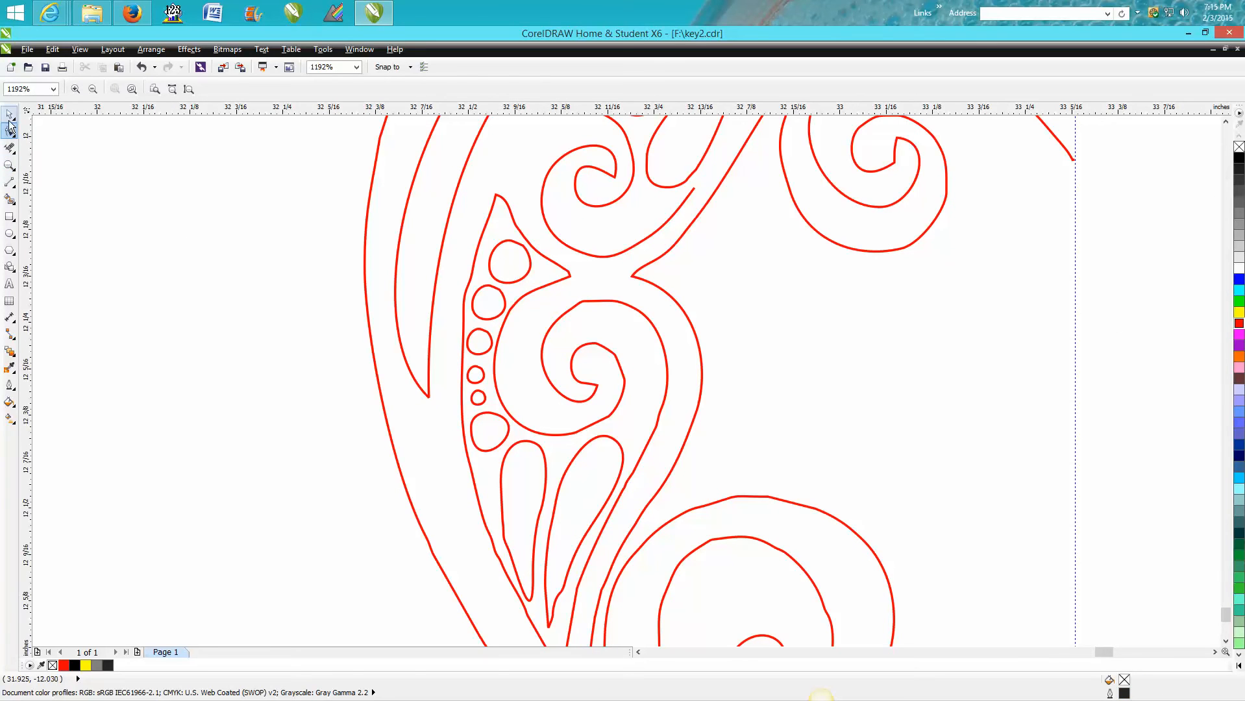
{"action": "left_click", "coordinate": [11, 116]}
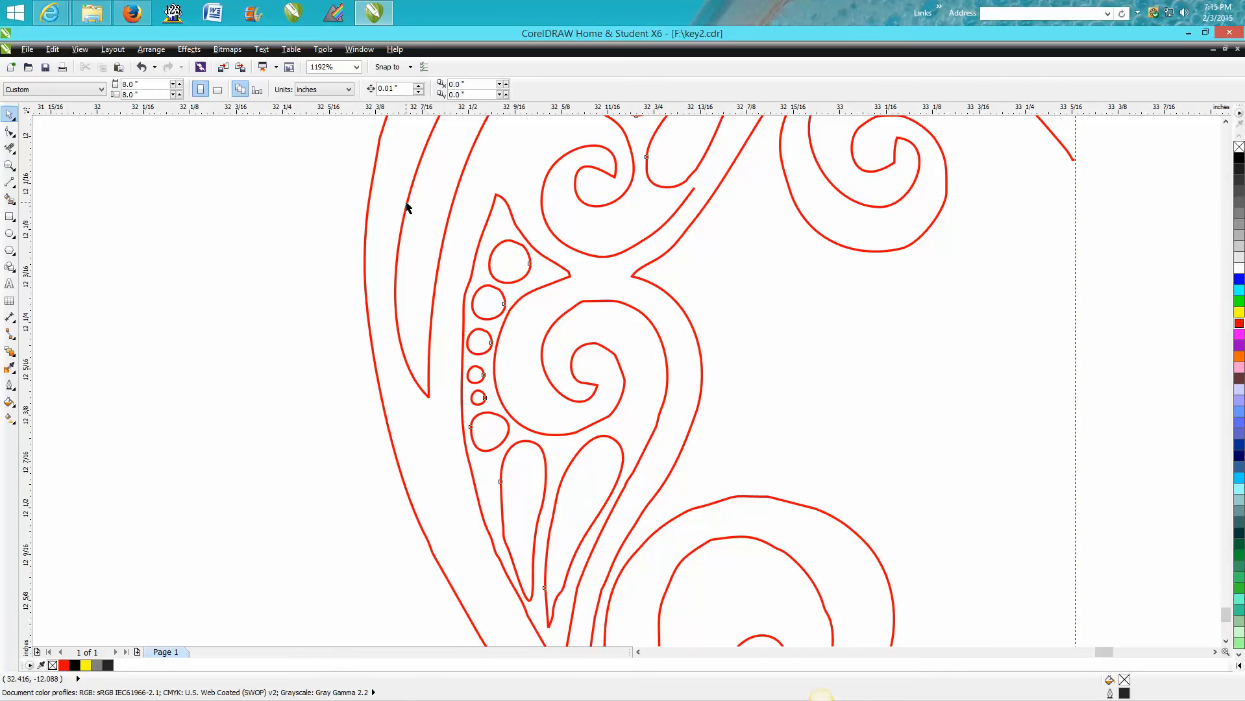
- Marquee-select nodes along the half lock's curves with the Shape tool and reduce them
{"action": "left_click", "coordinate": [151, 50]}
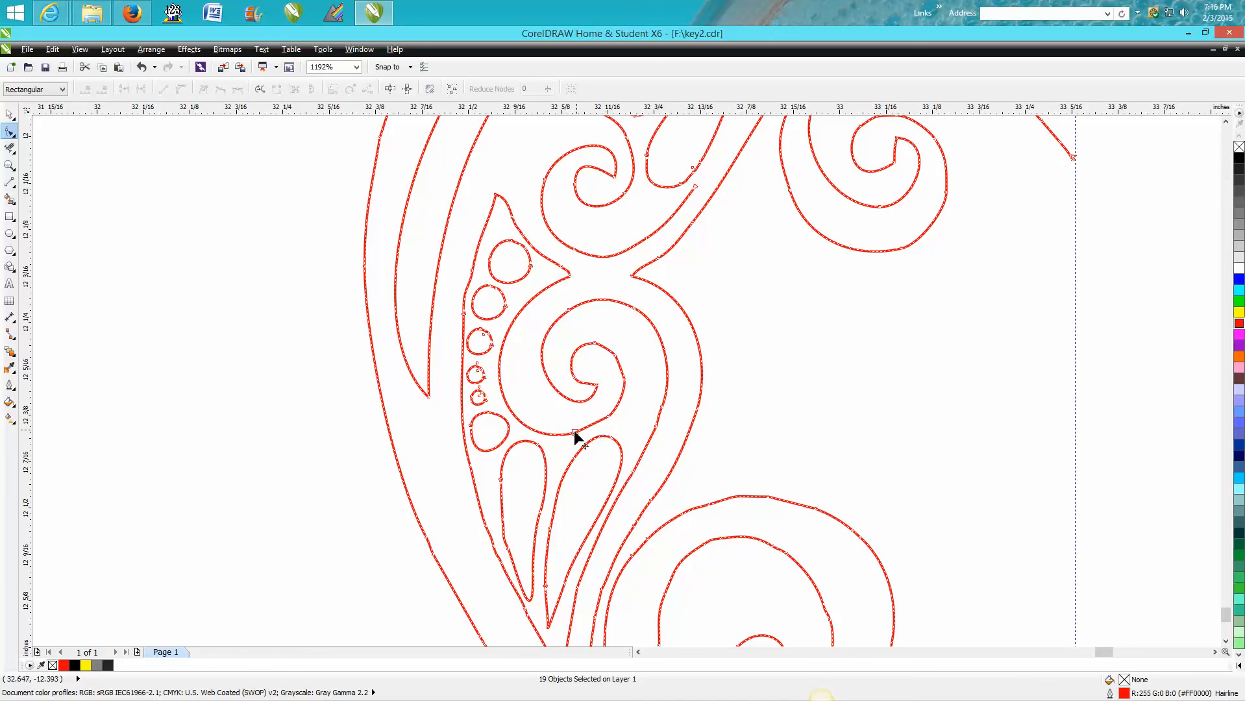
{"action": "mouse_move", "coordinate": [507, 409]}
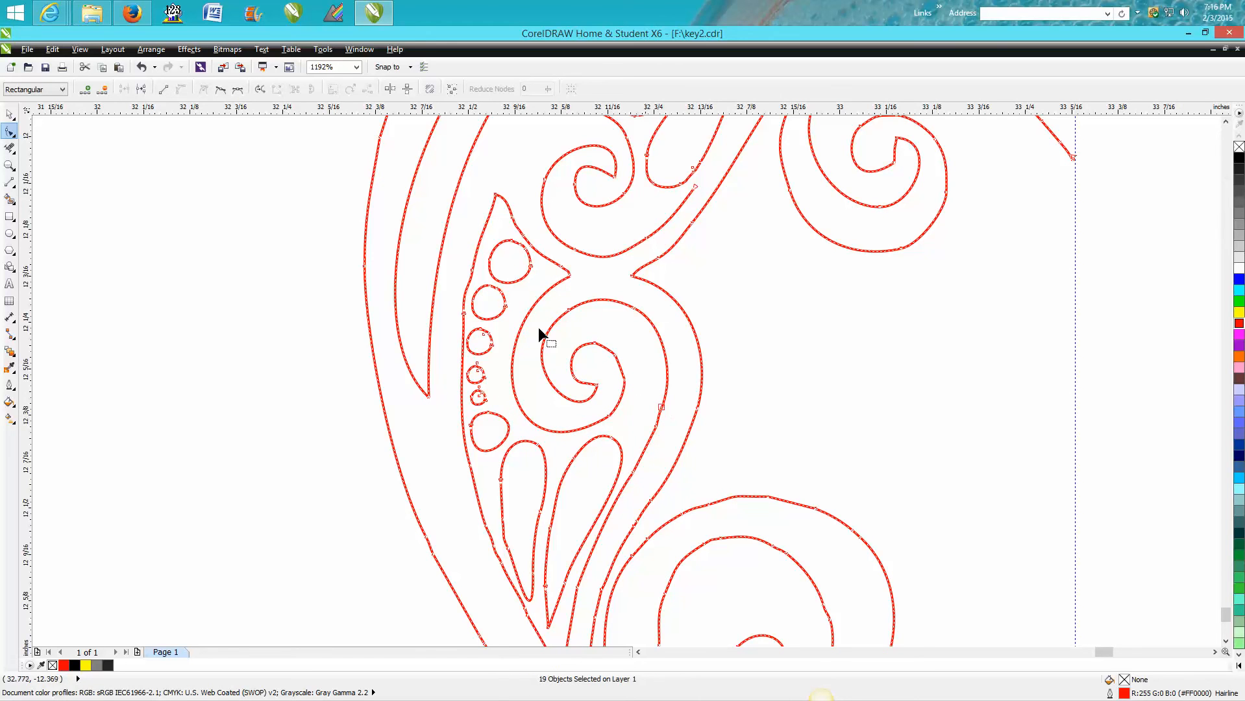
{"action": "mouse_move", "coordinate": [480, 297]}
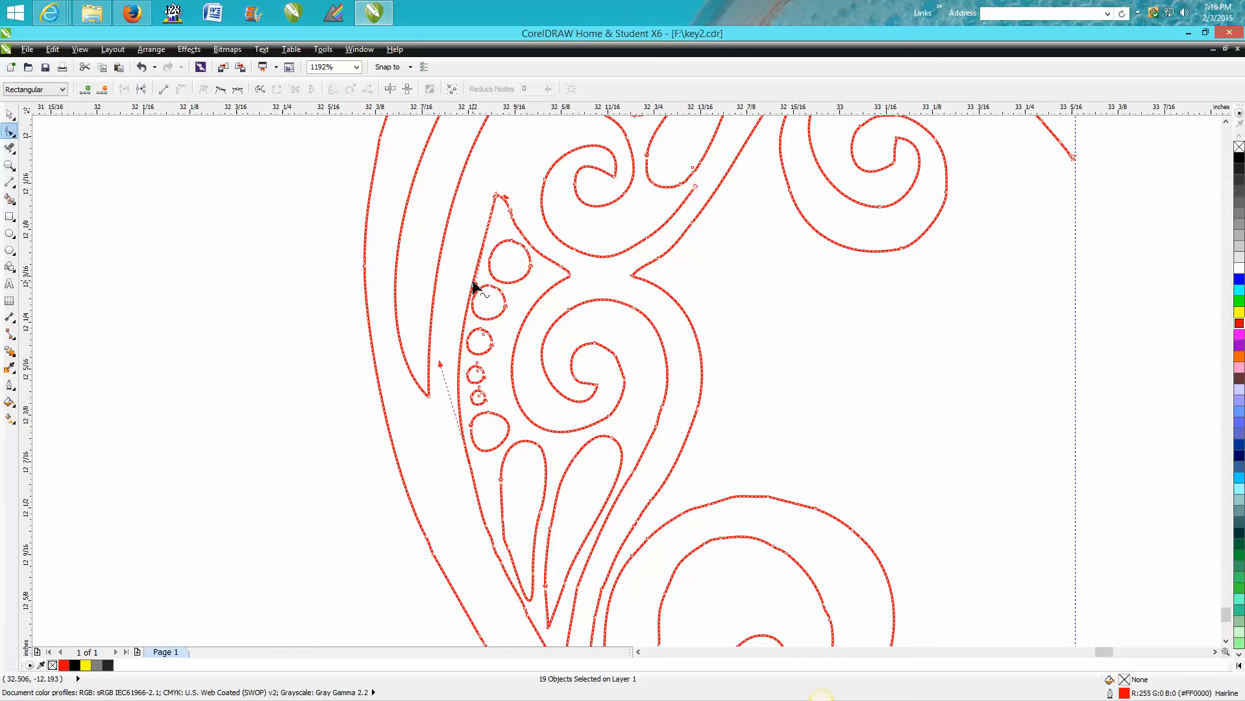
{"action": "left_click_drag", "start_coordinate": [476, 302], "coordinate": [475, 290]}
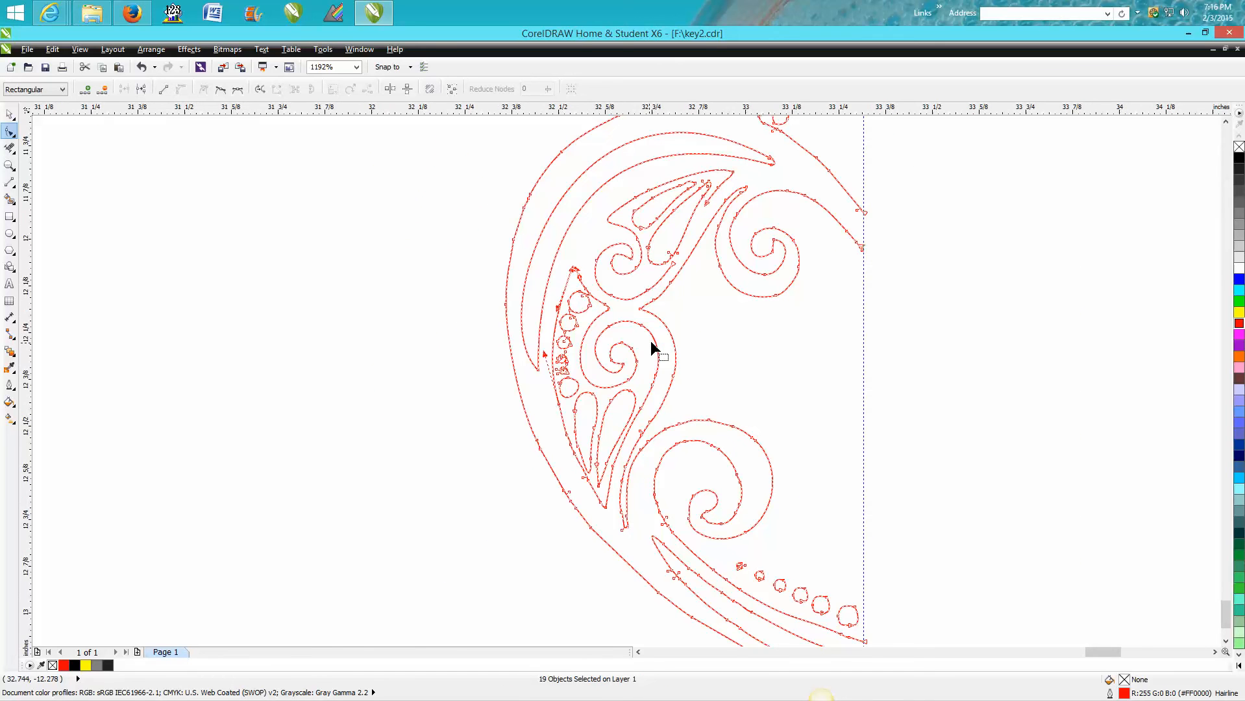
{"action": "type", "text": "300"}
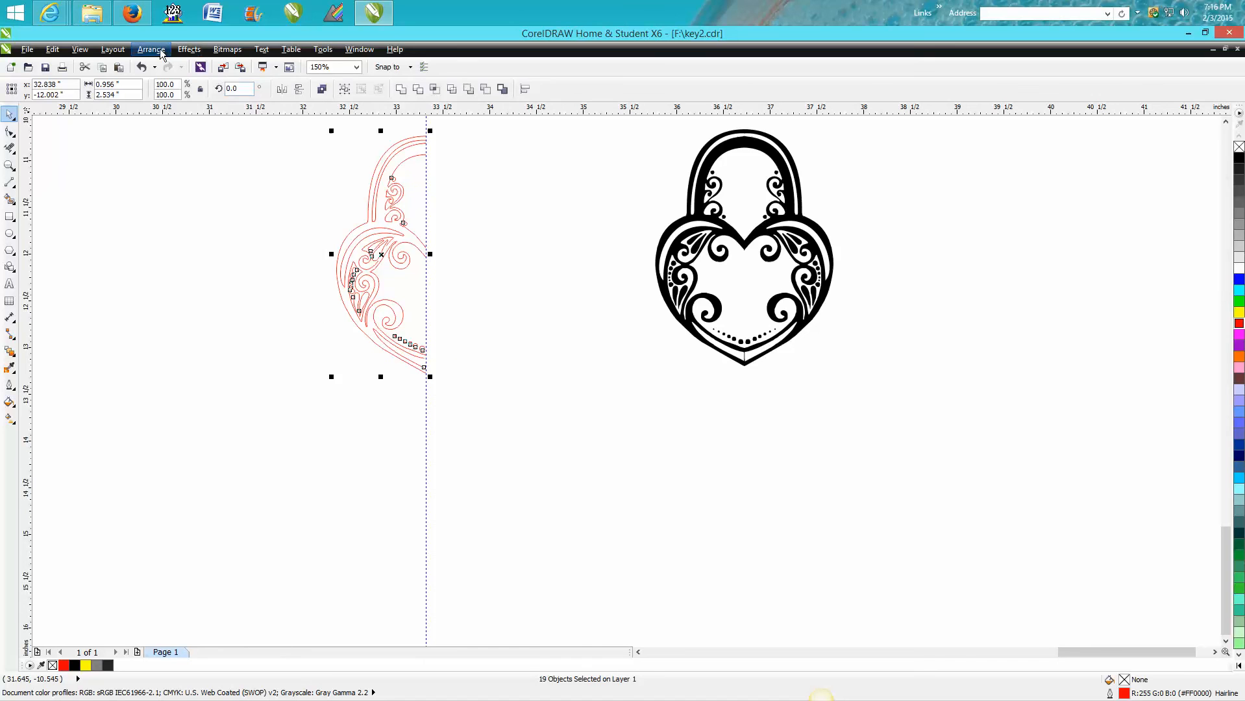
- Fill the half lock black, mirror a copy and drag it against the guideline to complete the heart padlock
{"action": "left_click", "coordinate": [150, 49]}
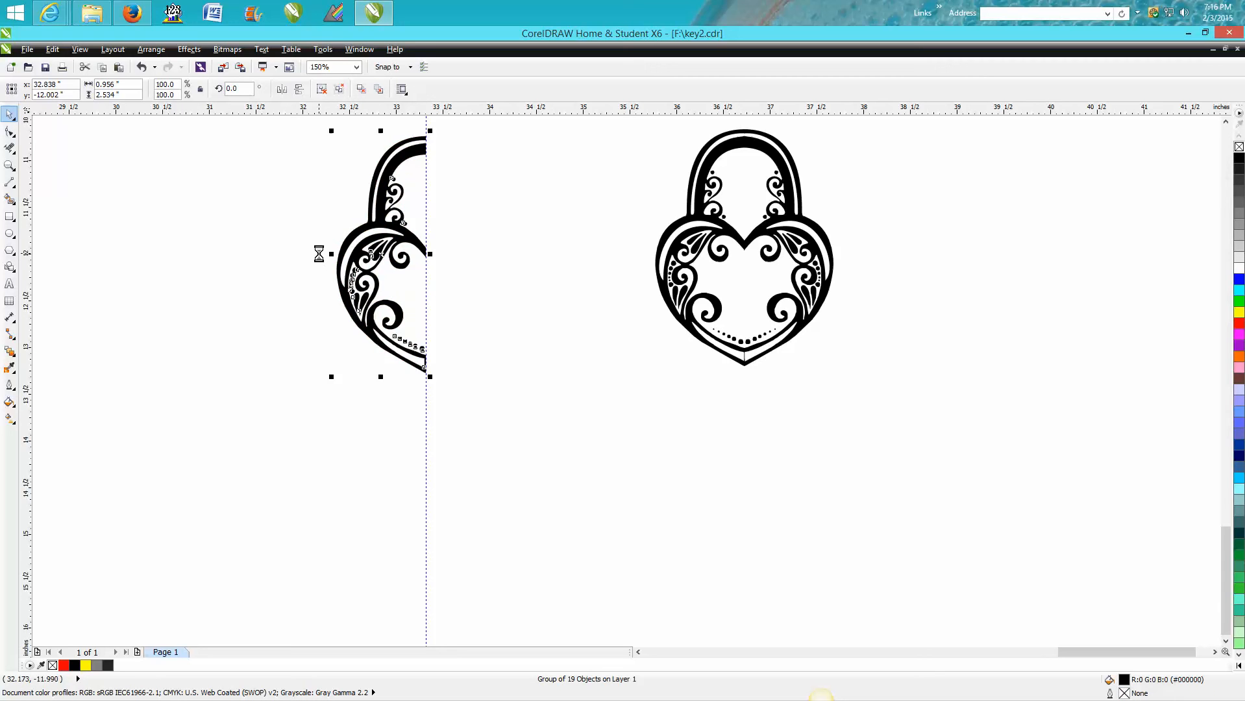
{"action": "left_click", "coordinate": [283, 89]}
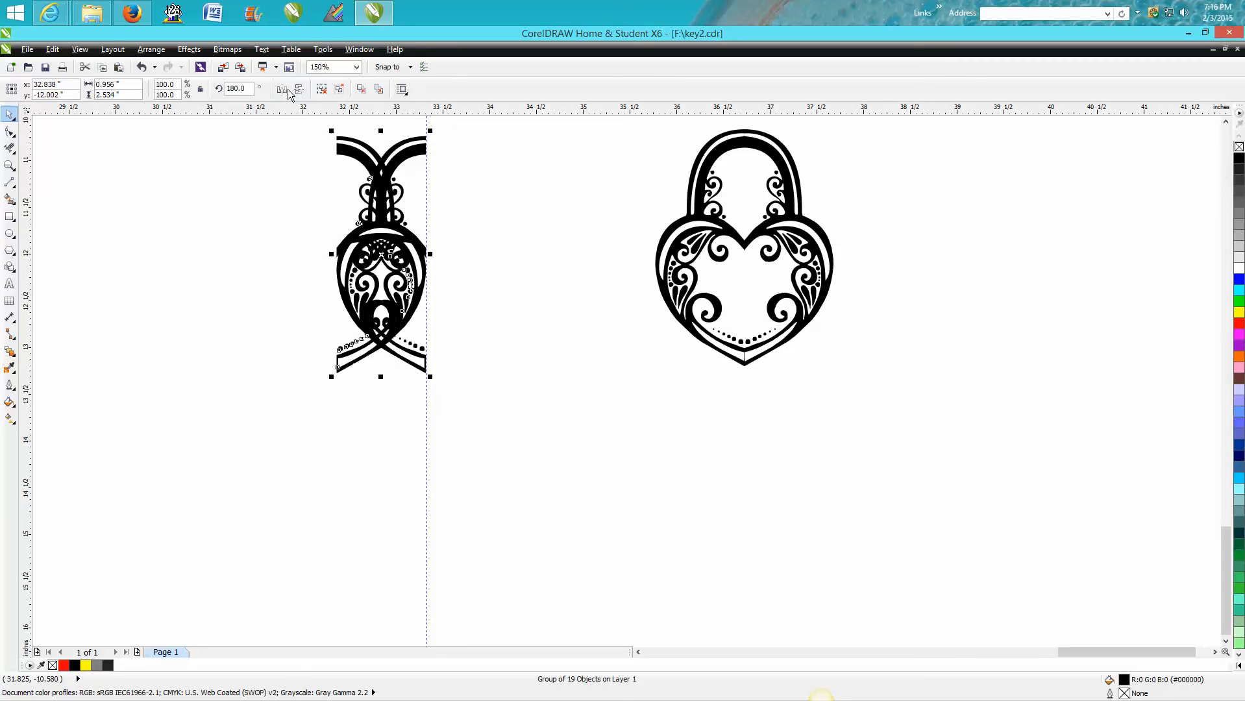
{"action": "left_click", "coordinate": [286, 89]}
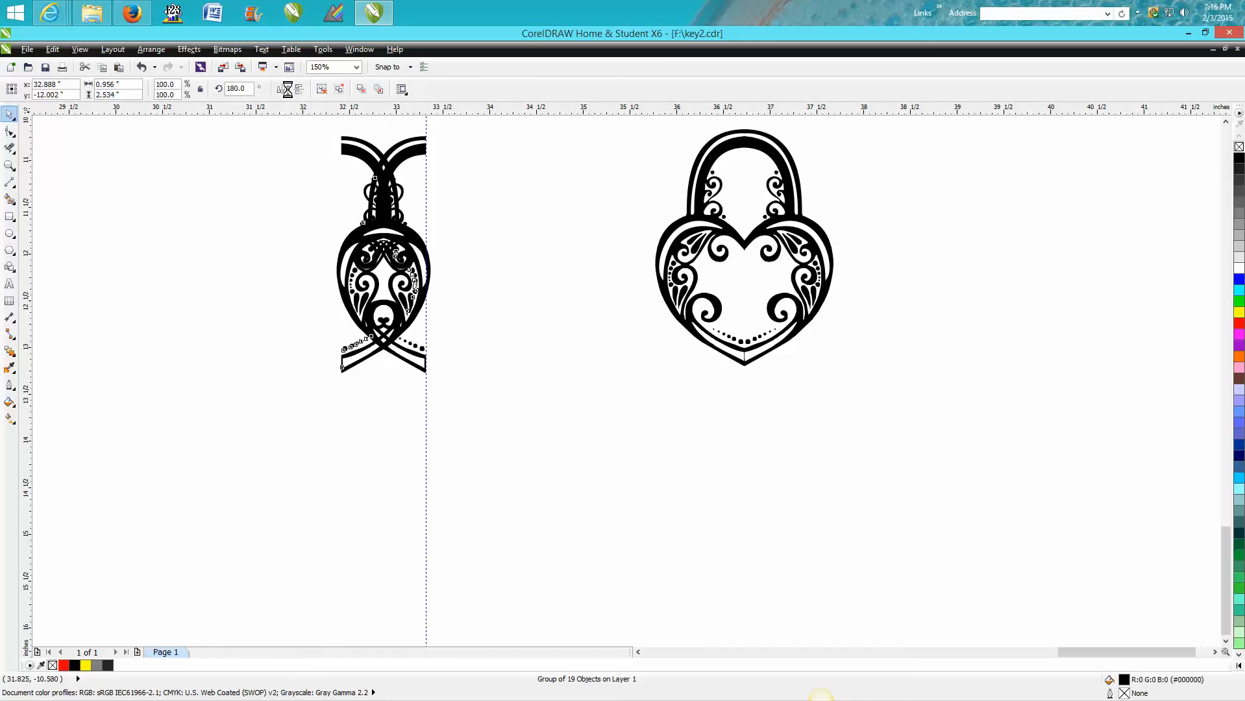
{"action": "left_click_drag", "start_coordinate": [382, 255], "coordinate": [405, 254]}
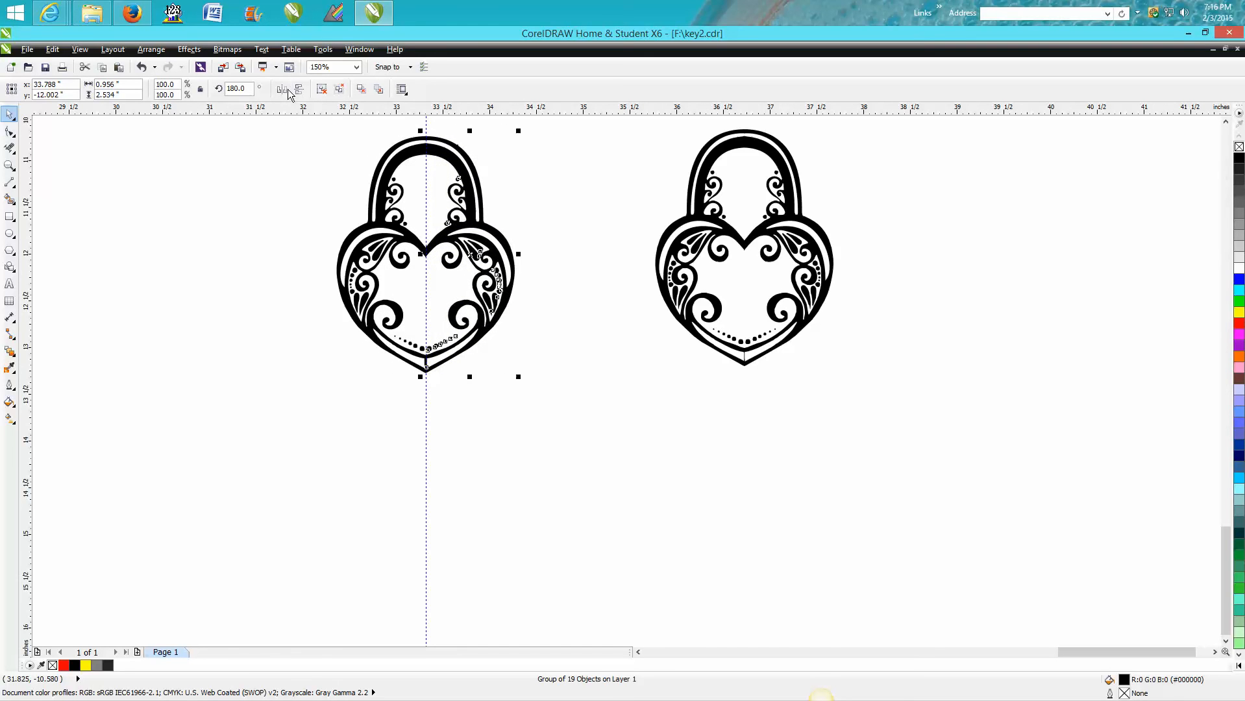
{"action": "left_click", "coordinate": [11, 165]}
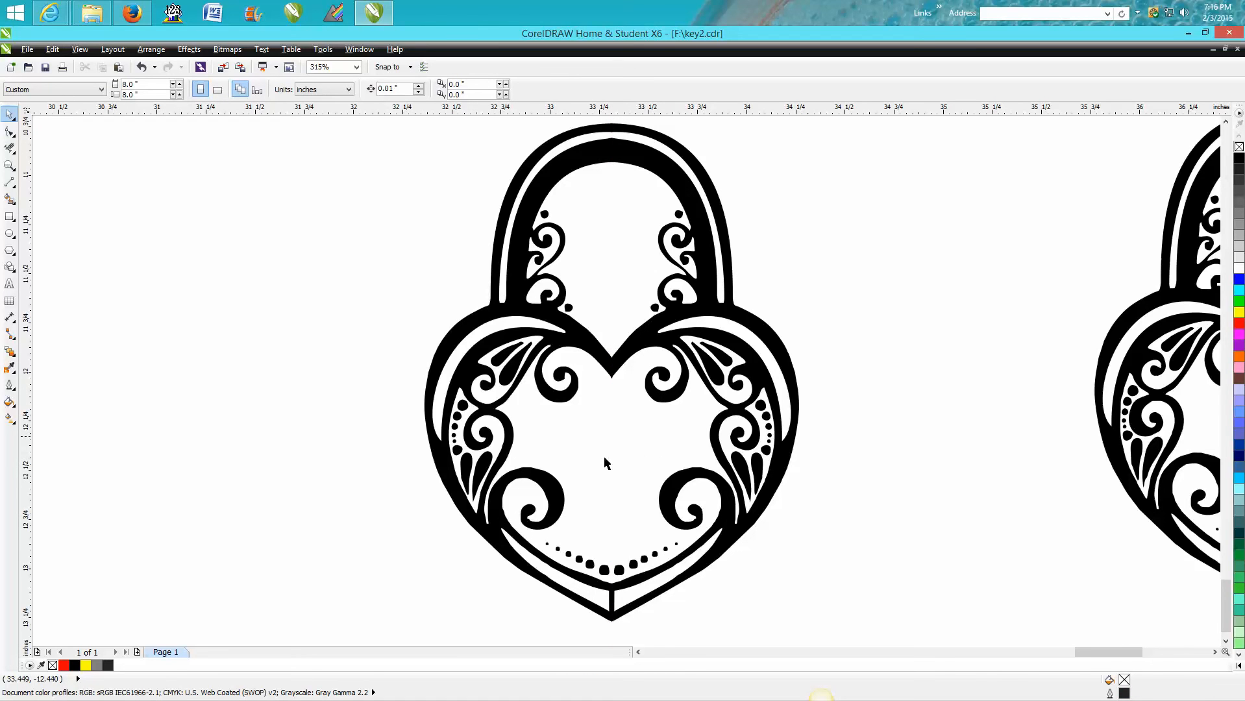
{"action": "mouse_move", "coordinate": [635, 444]}
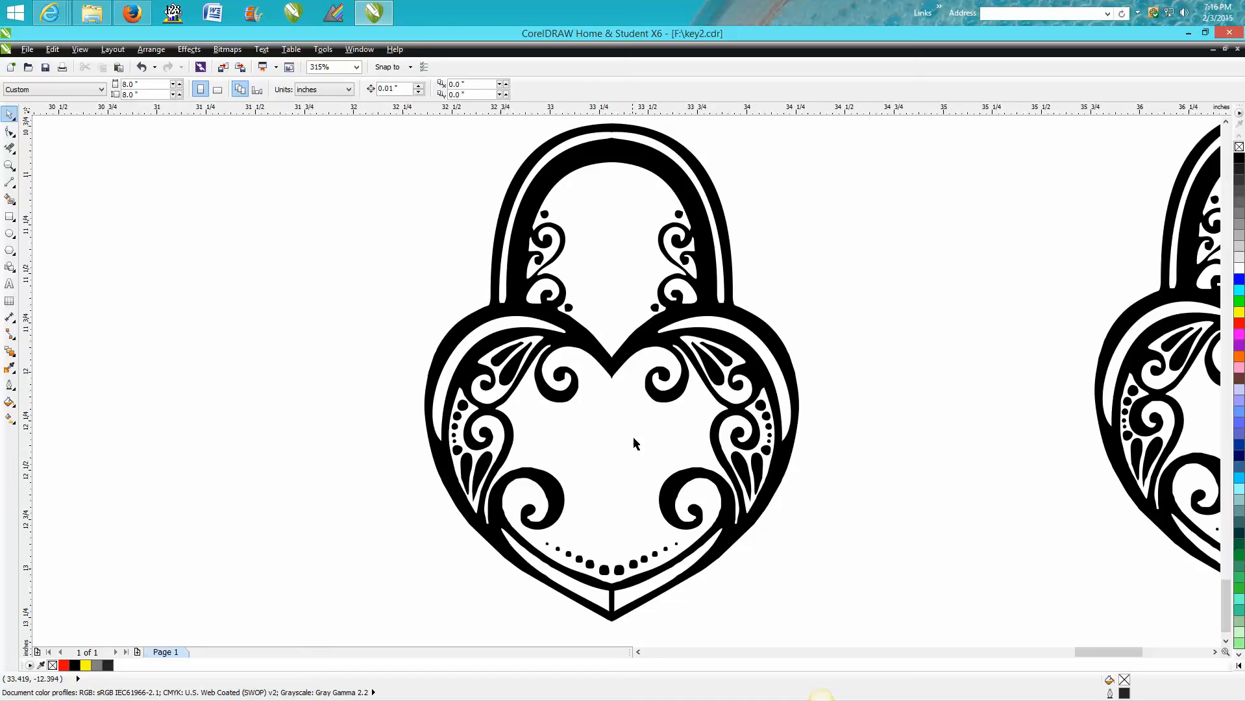
{"action": "mouse_move", "coordinate": [615, 143]}
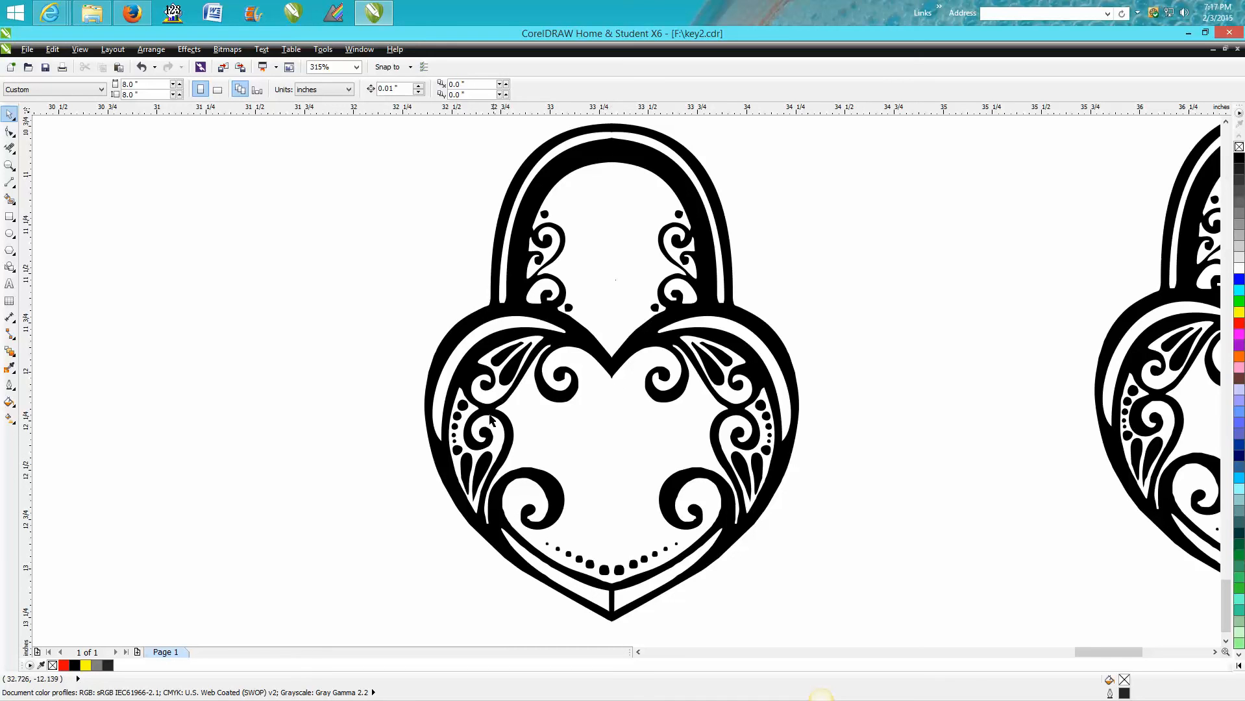
{"action": "mouse_move", "coordinate": [592, 464]}
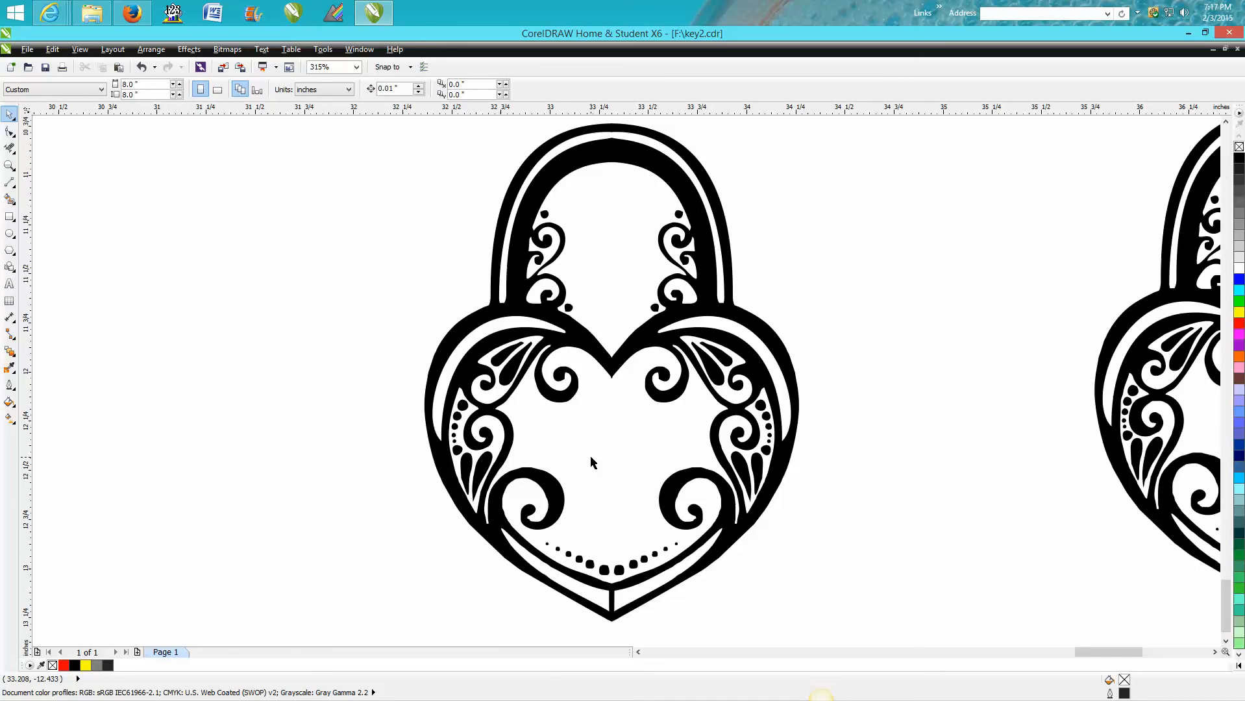